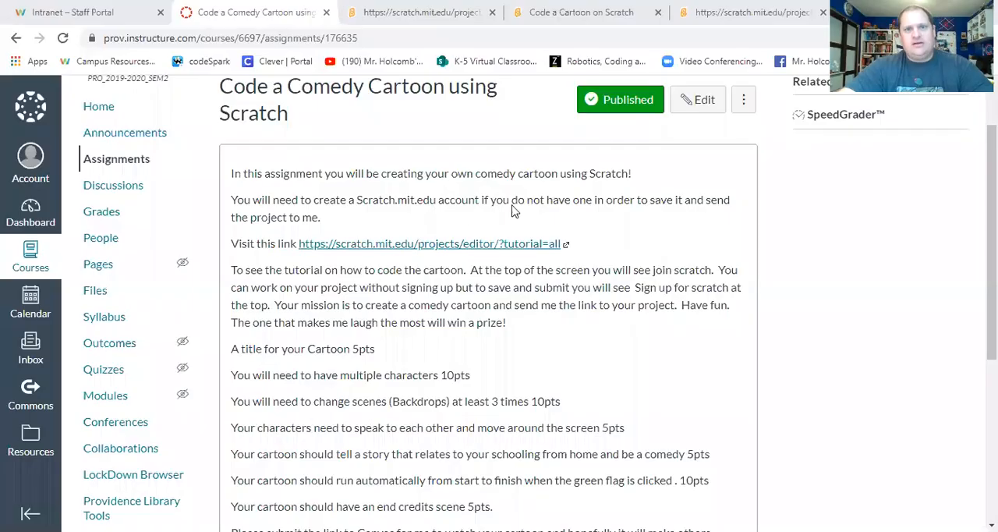
mouse_move(606, 194)
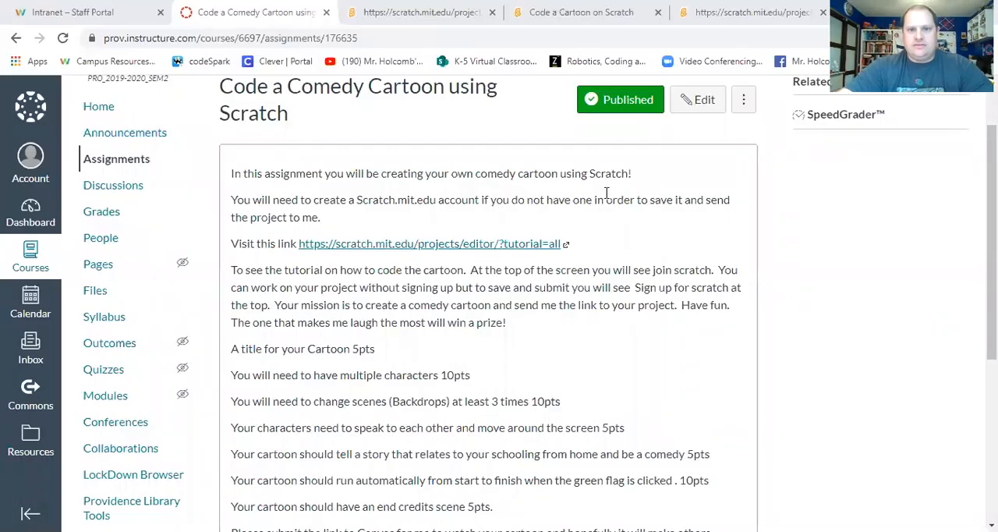
mouse_move(318, 203)
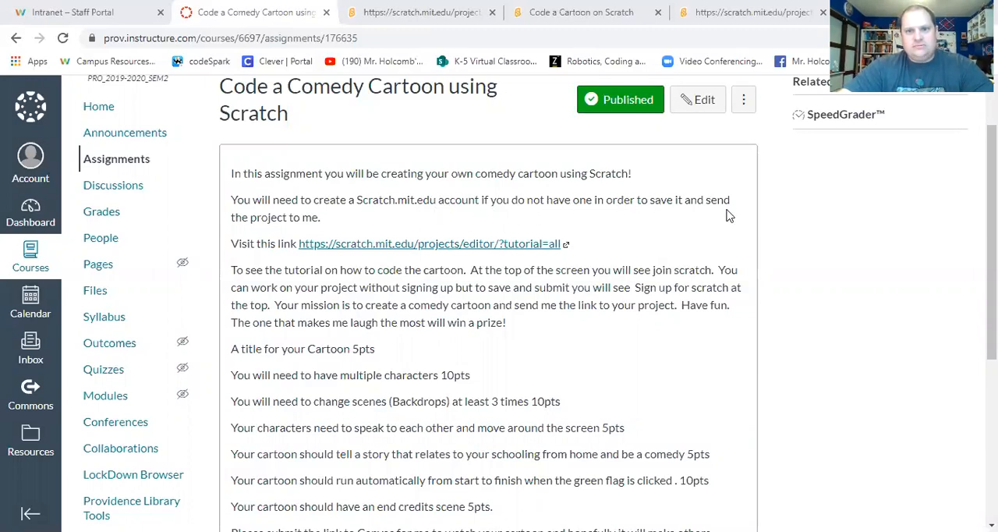
mouse_move(429, 204)
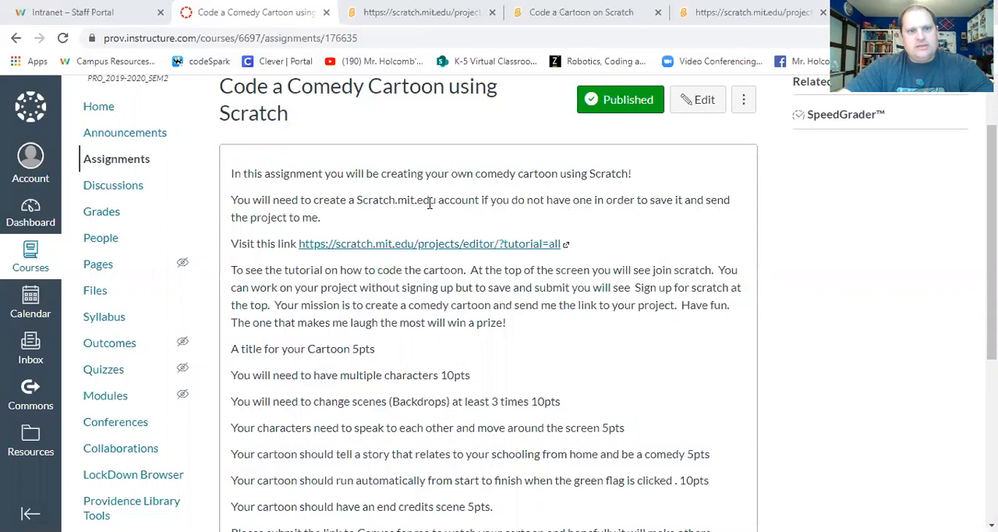
- Follow the assignment's scratch.mit.edu link and start the Code a Cartoon tutorial project
scroll("down", 3)
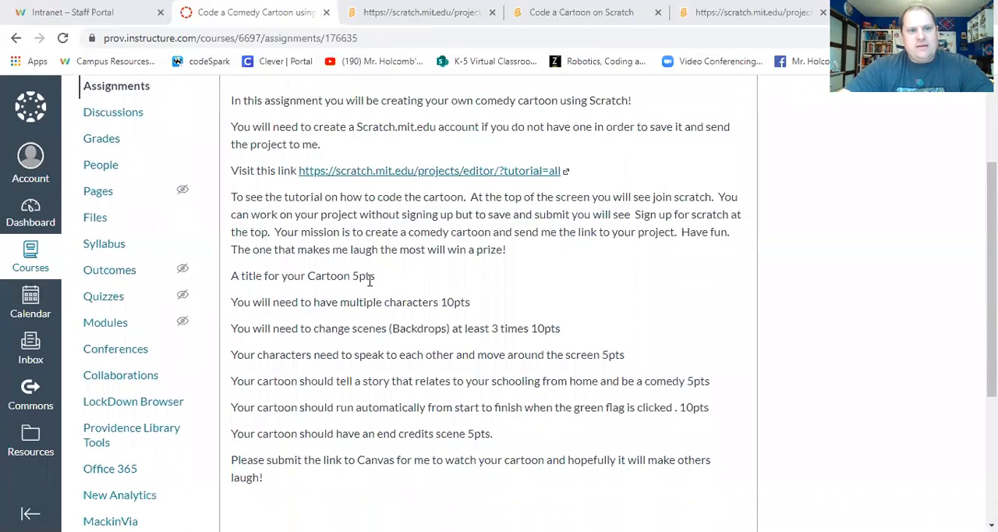
mouse_move(390, 287)
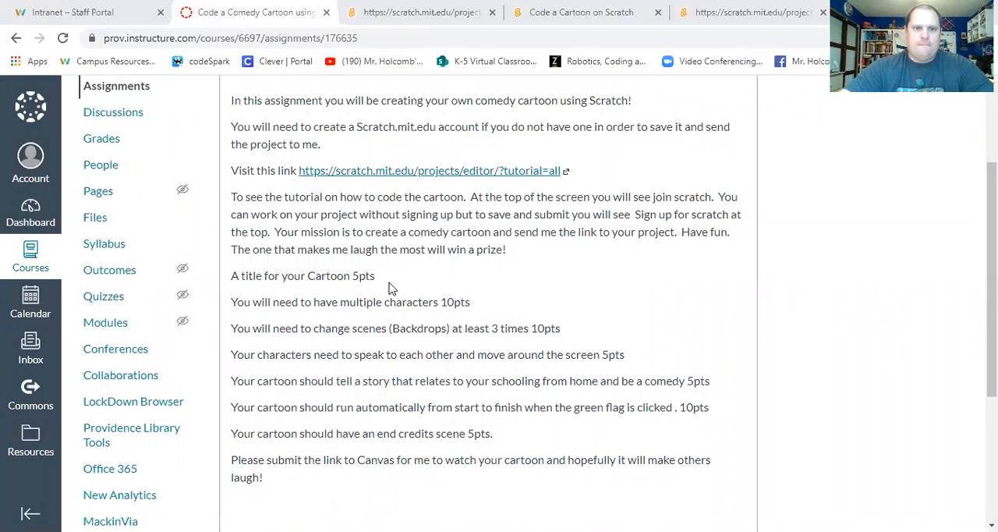
mouse_move(297, 206)
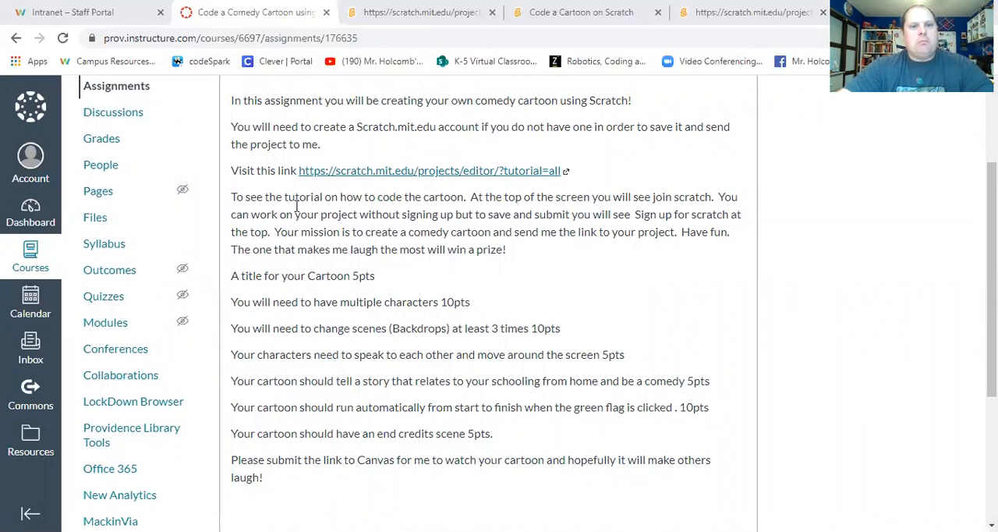
mouse_move(355, 246)
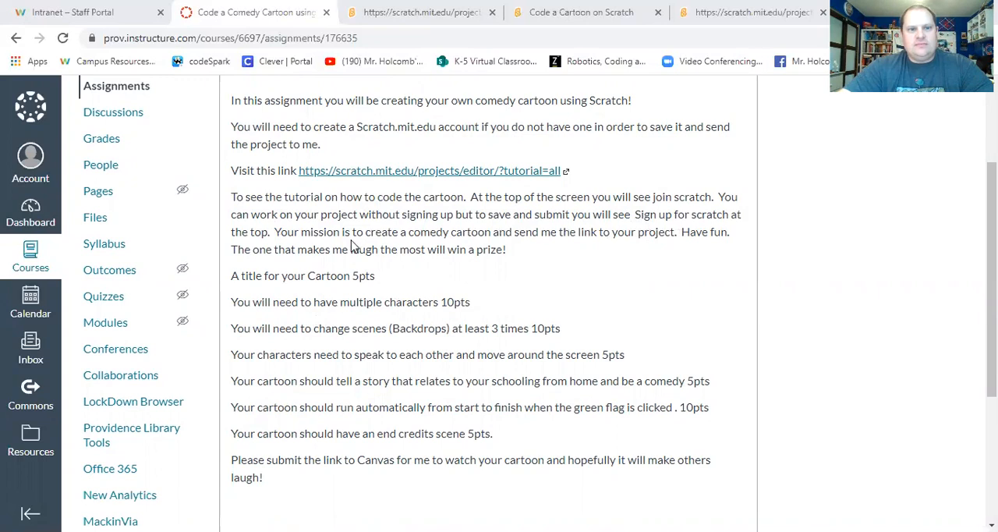
mouse_move(536, 246)
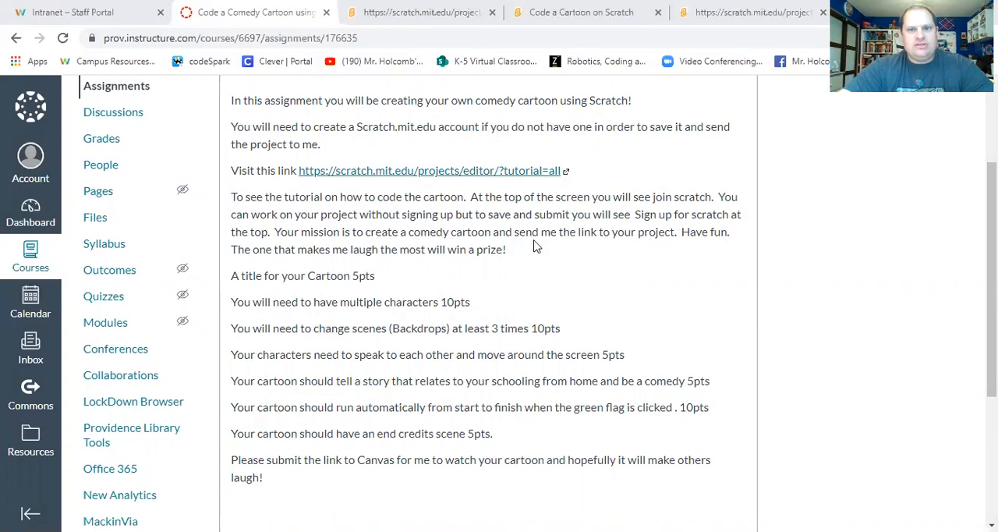
scroll("down", 3)
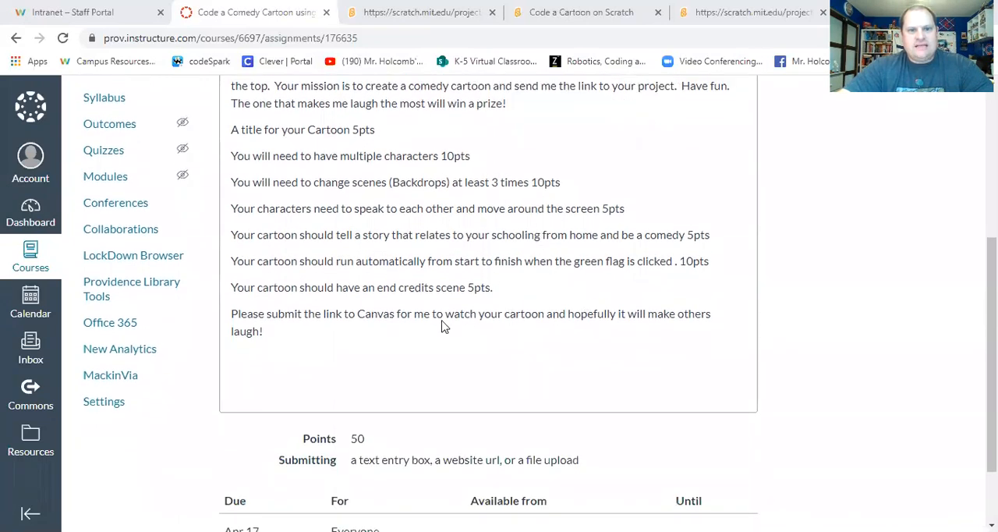
scroll("up", 3)
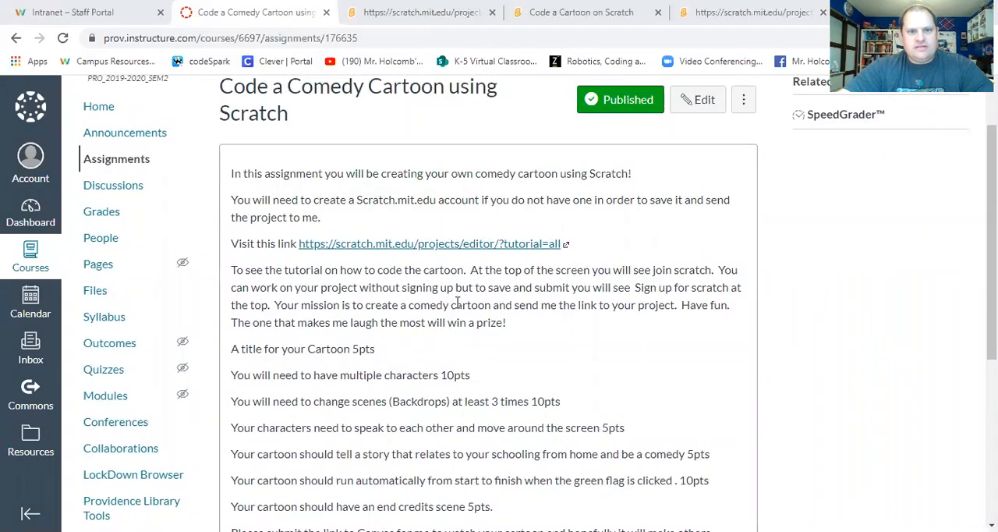
scroll("down", 3)
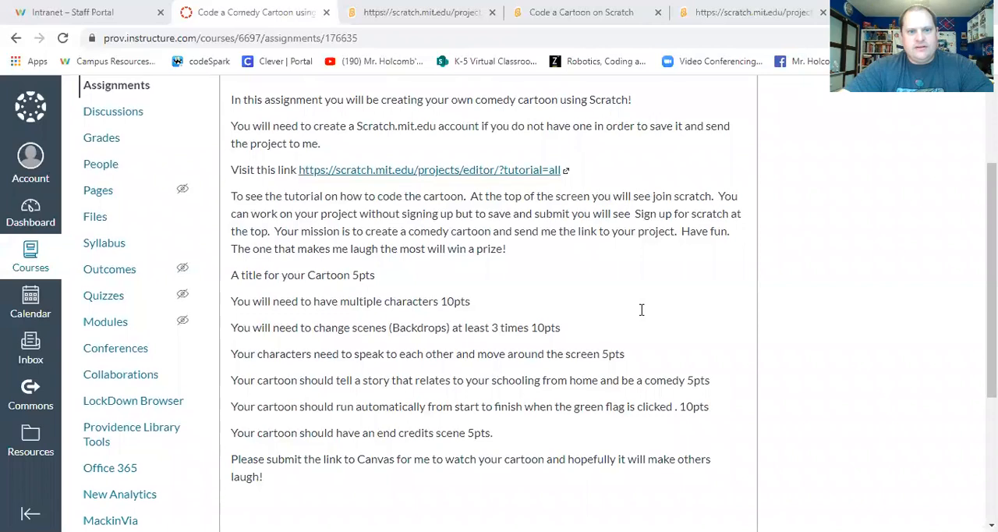
scroll("down", 3)
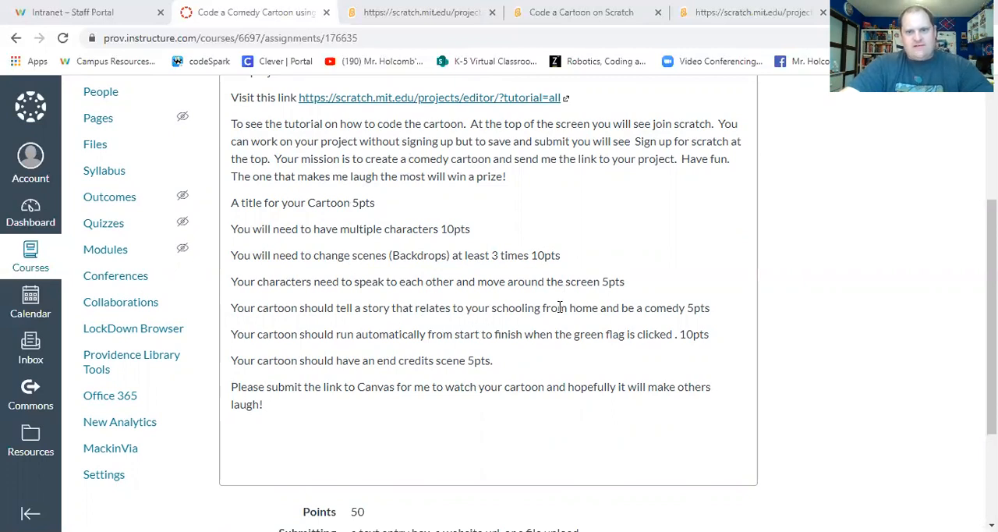
mouse_move(642, 271)
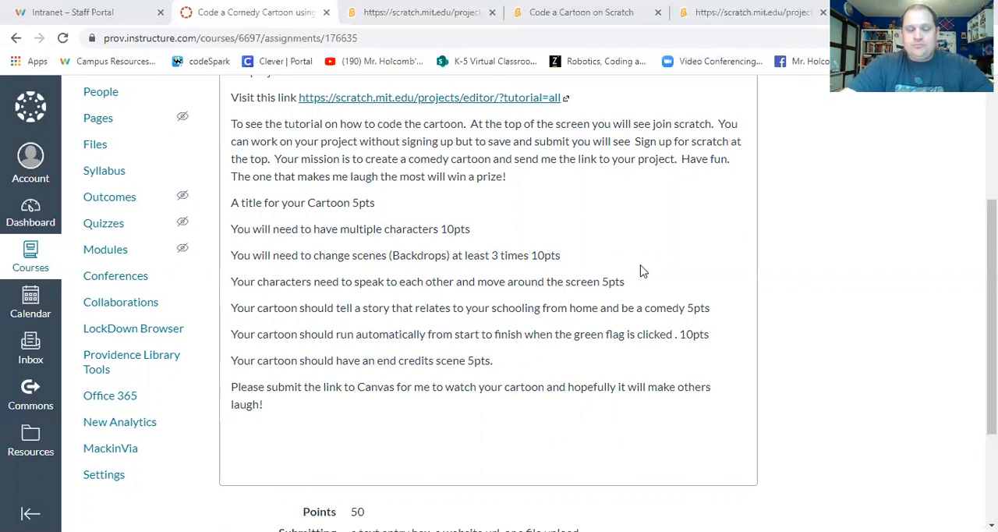
mouse_move(318, 304)
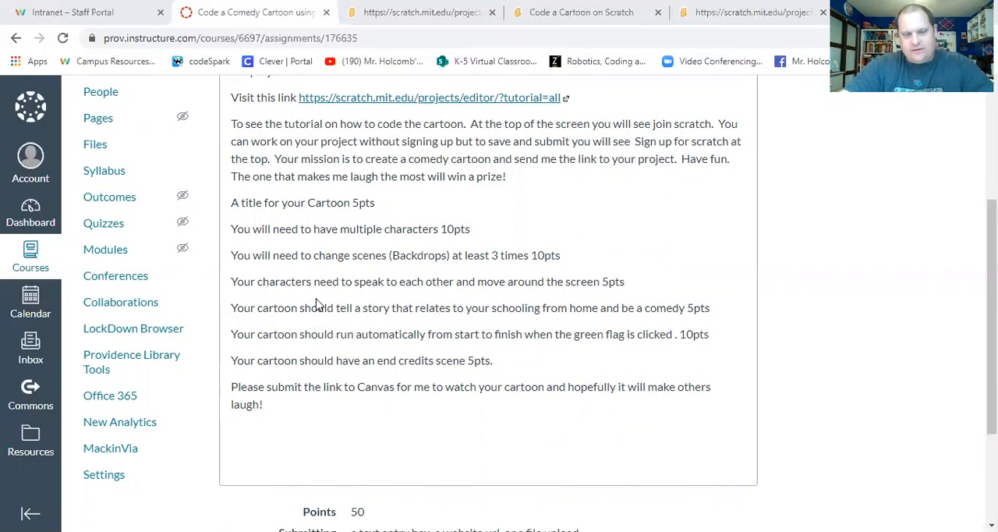
mouse_move(474, 278)
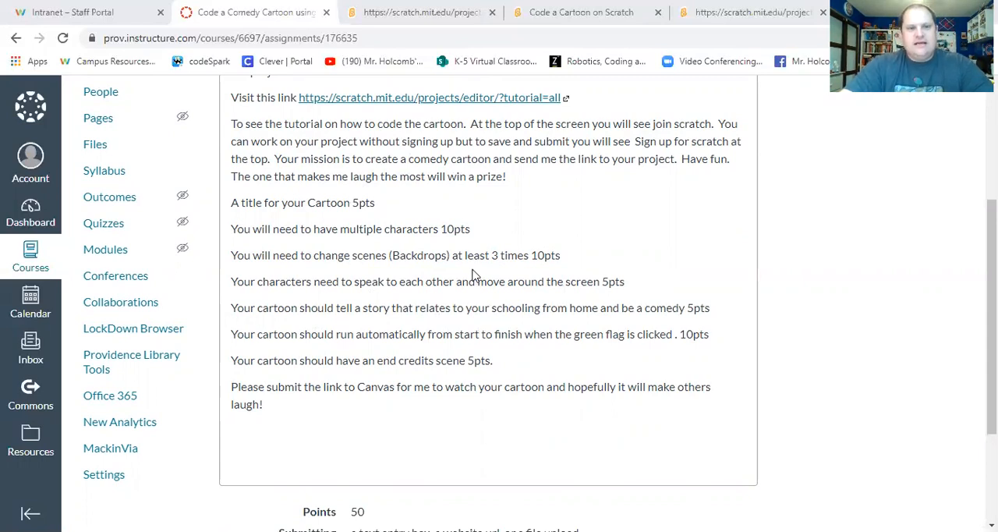
scroll("up", 3)
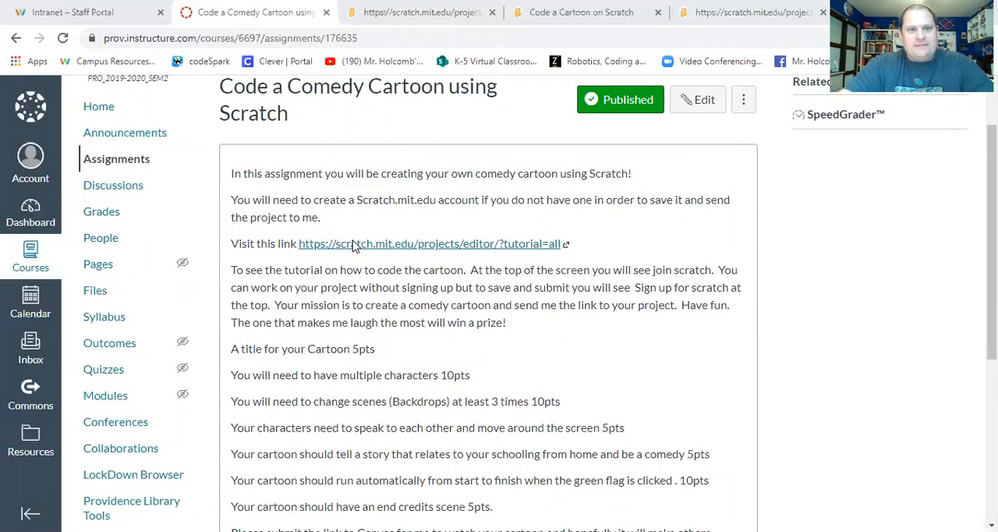
mouse_move(377, 248)
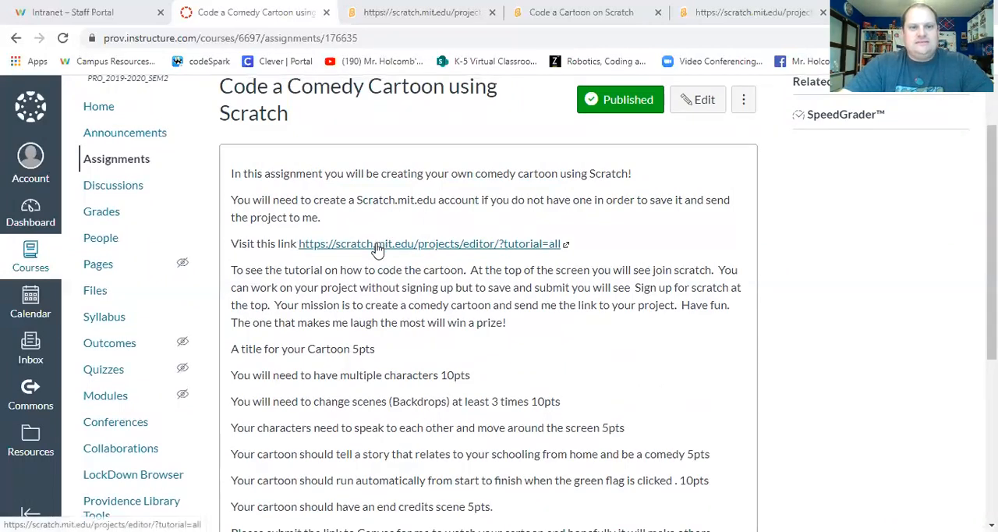
left_click(430, 243)
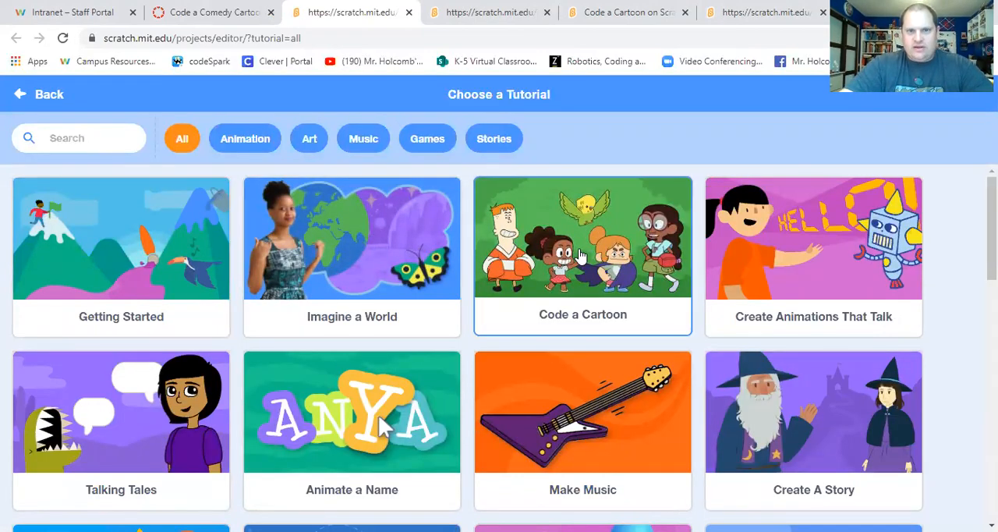
left_click(583, 240)
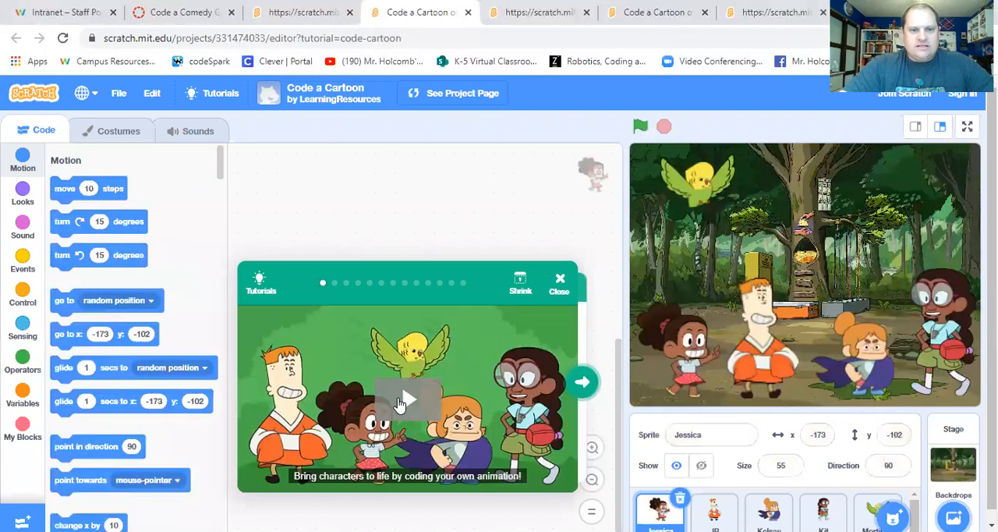
- Watch the intro video, step through the first tutorial cards, then close the tutorial
left_click(407, 399)
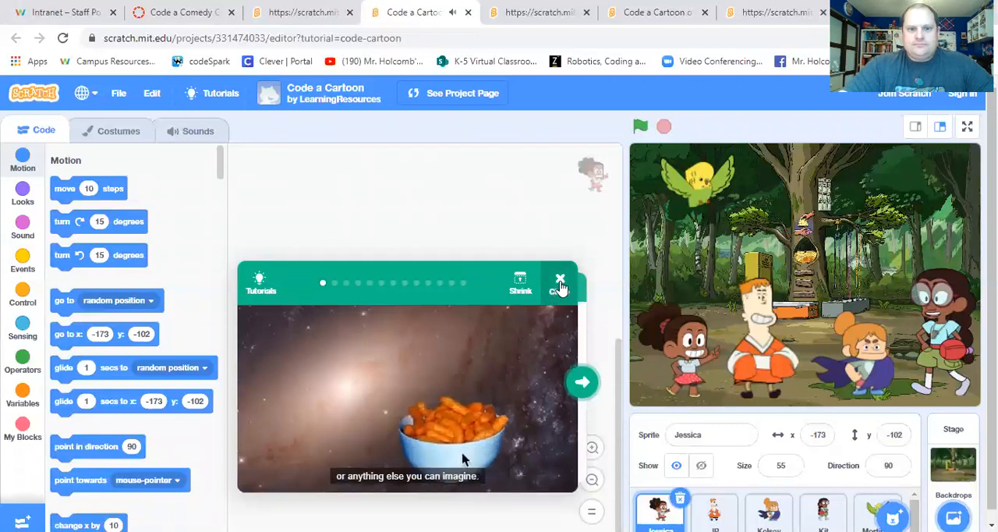
left_click(583, 382)
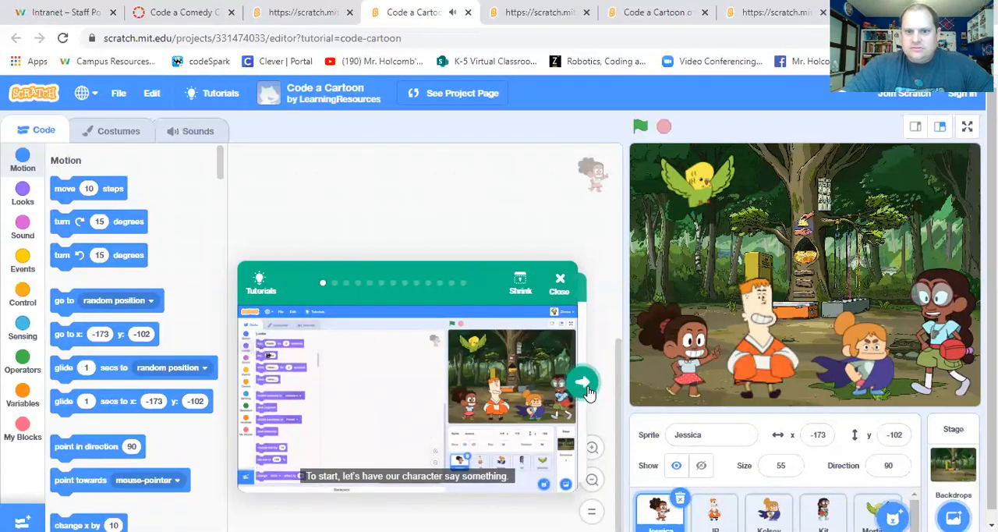
left_click(583, 384)
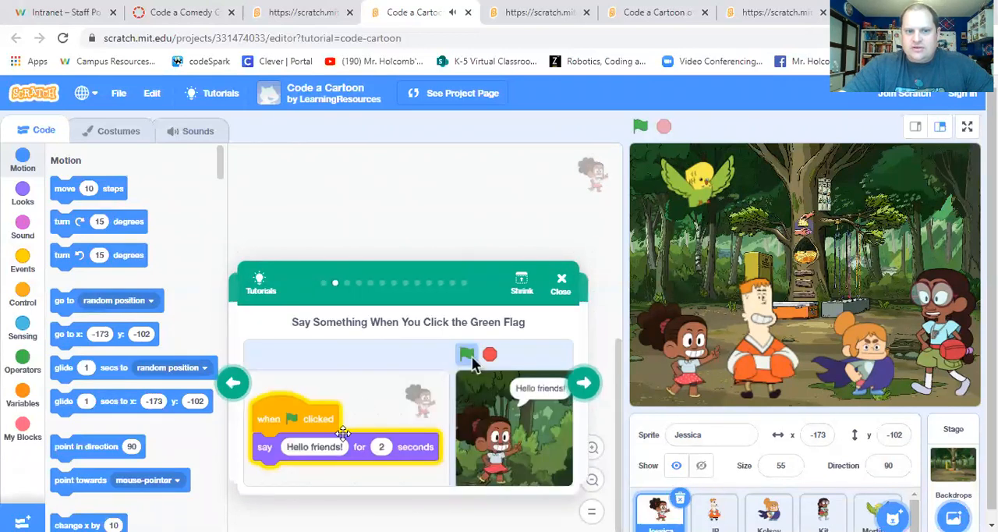
mouse_move(583, 383)
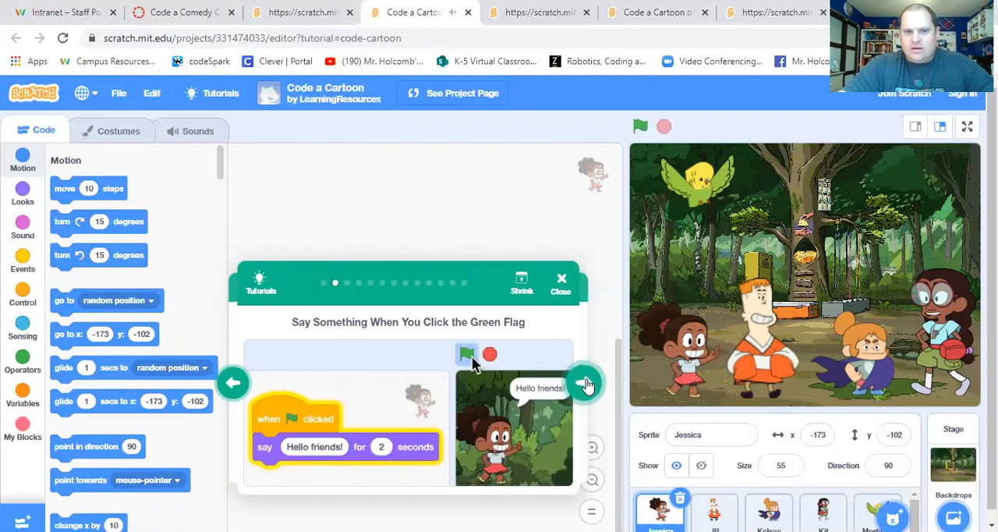
left_click(586, 383)
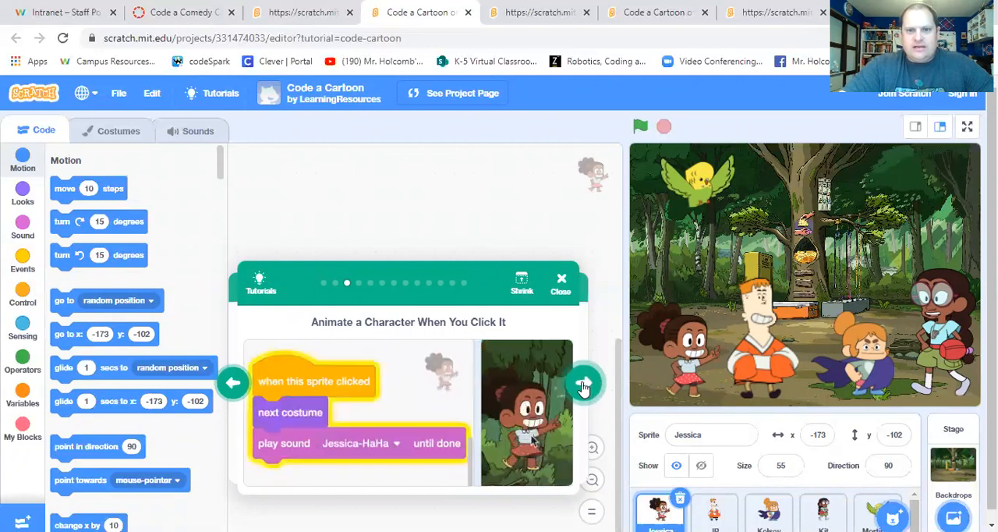
left_click(561, 277)
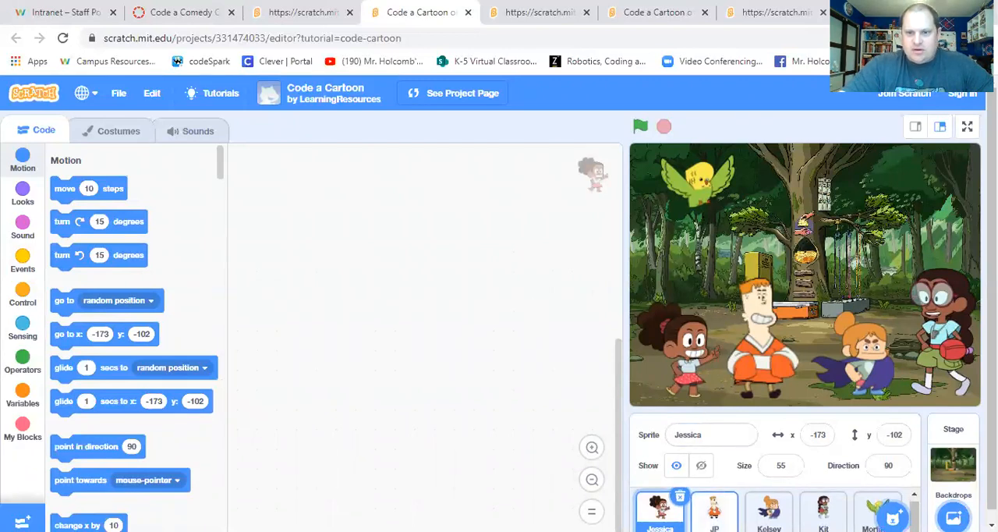
- Place a move 10 steps block in Jessica's code, checking JP's empty code in between
left_click(714, 508)
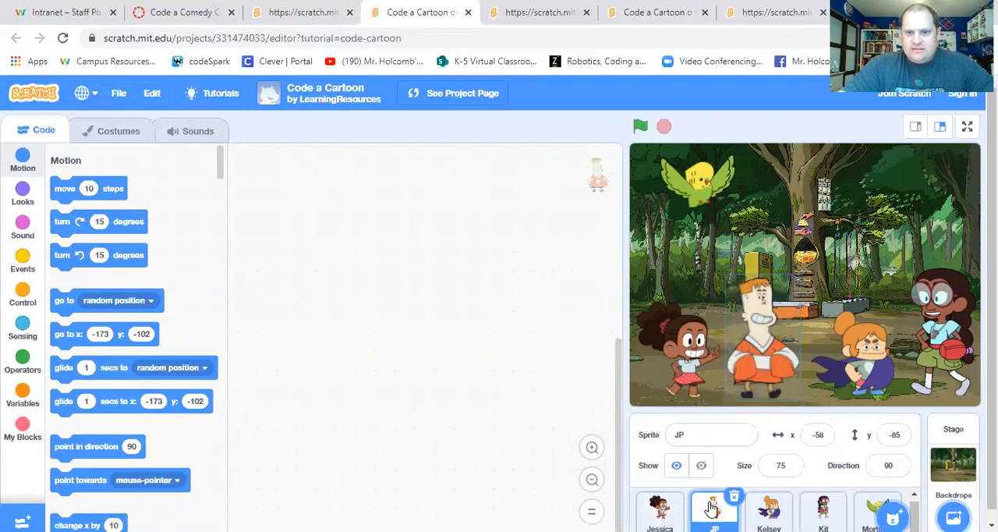
left_click(658, 508)
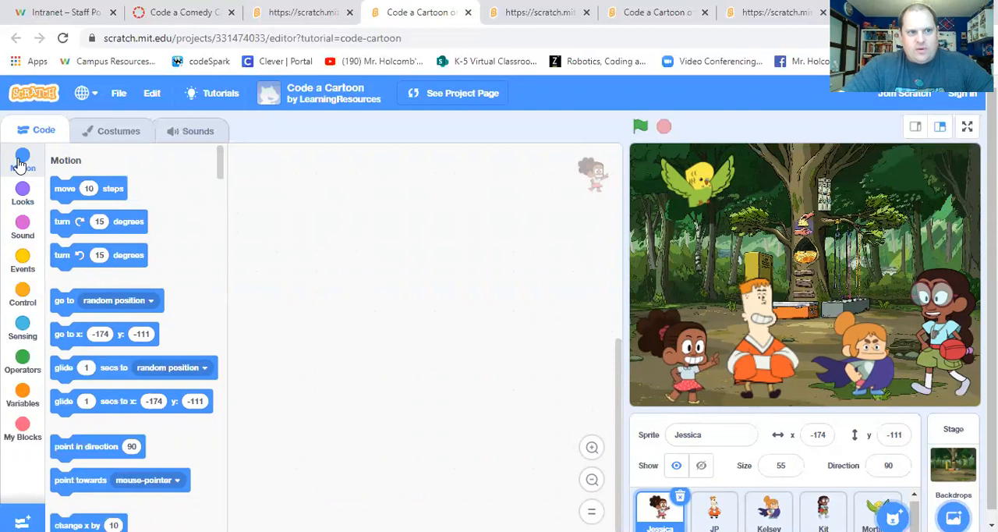
left_click_drag(88, 187, 385, 274)
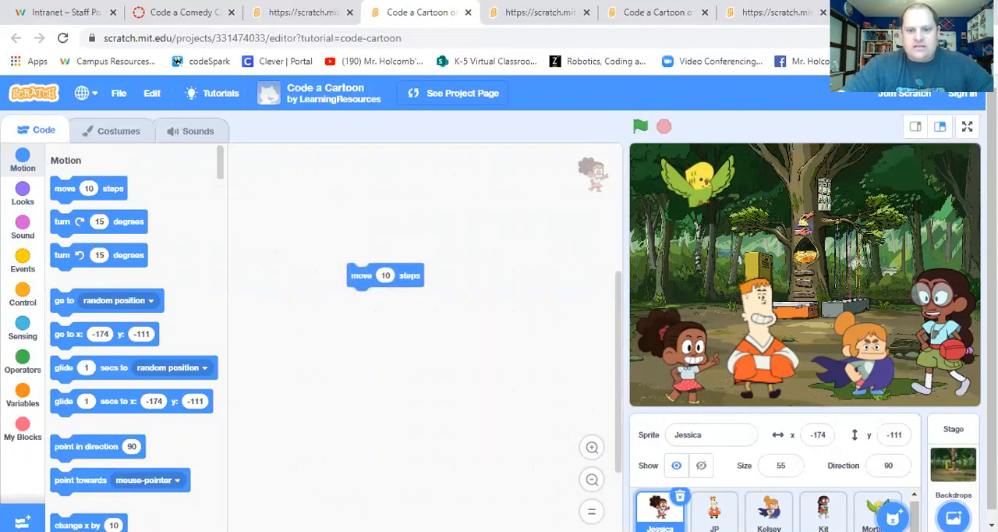
left_click(714, 508)
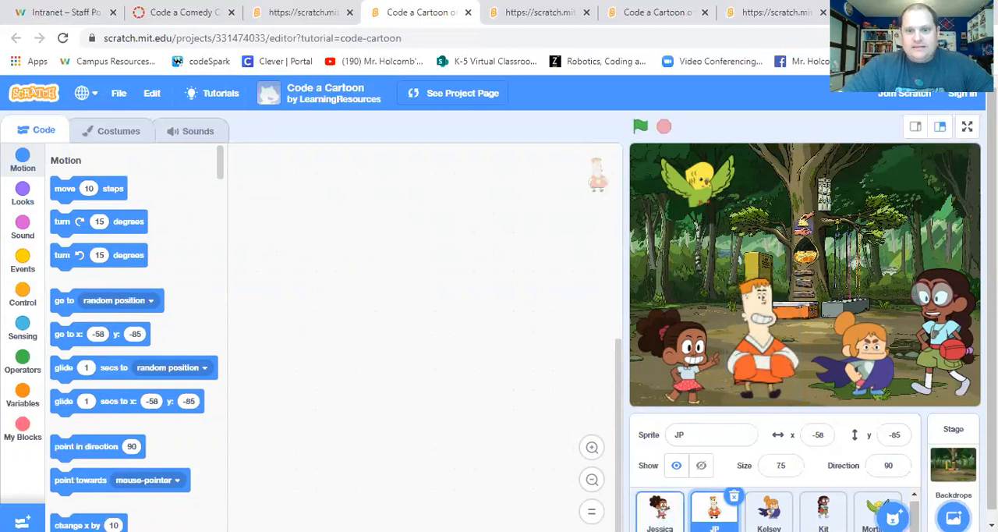
left_click(658, 511)
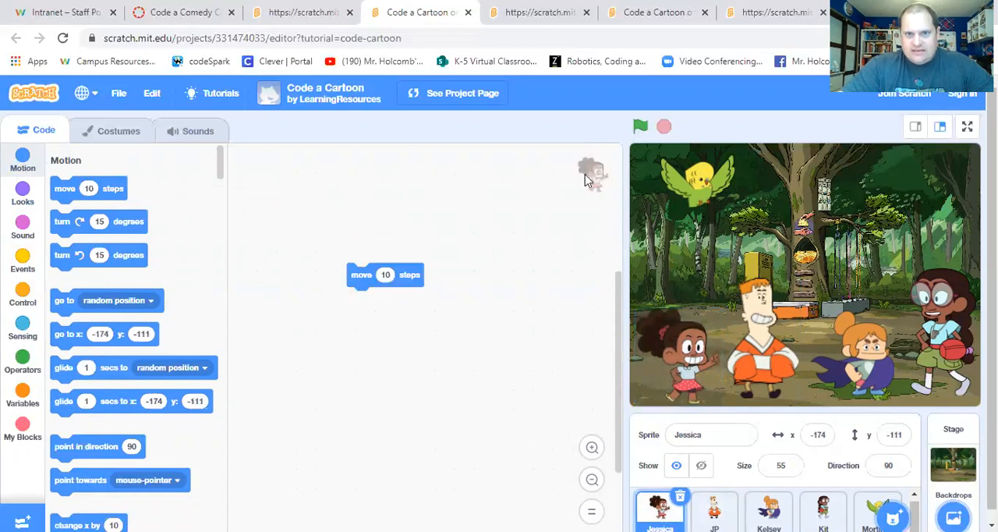
left_click(715, 511)
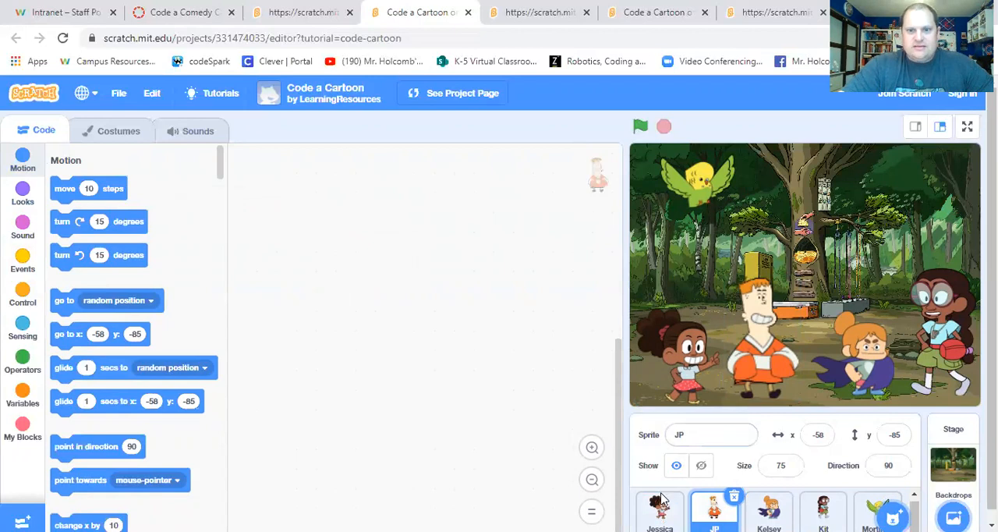
left_click(658, 507)
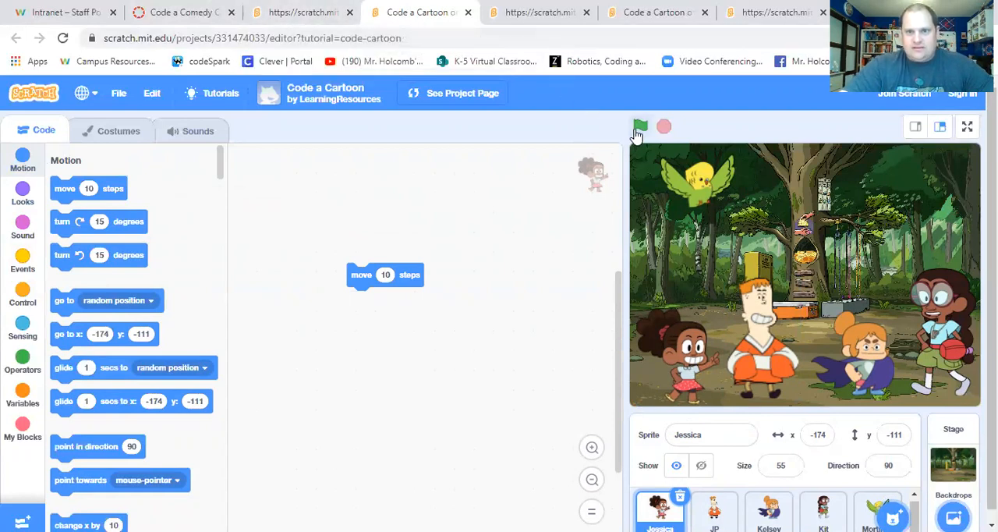
mouse_move(639, 127)
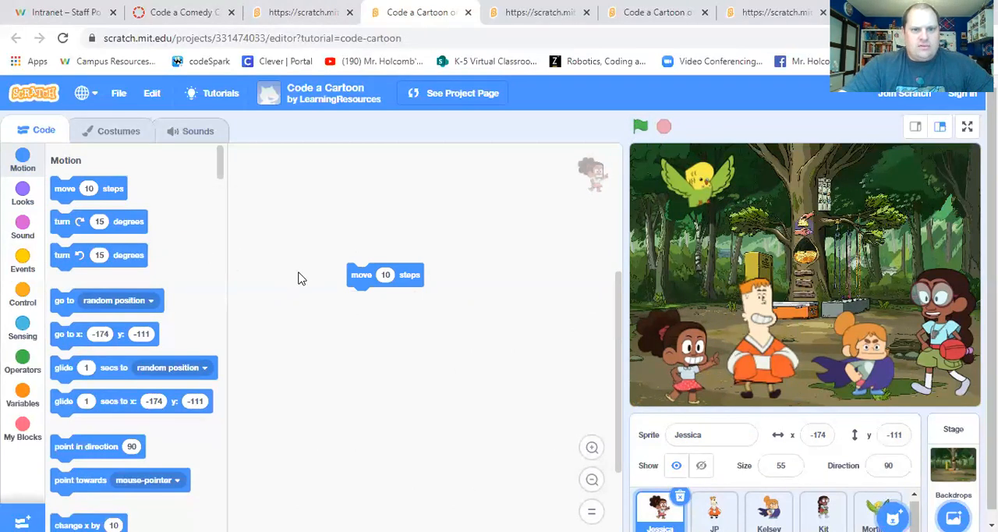
- Start Jessica's script with when green flag clicked above the move block and run it
left_click_drag(385, 274, 357, 275)
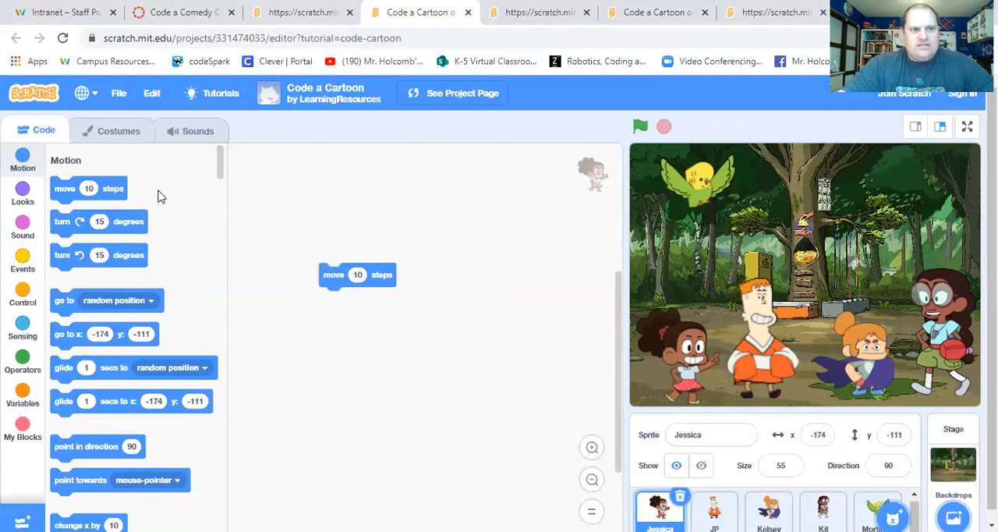
mouse_move(23, 258)
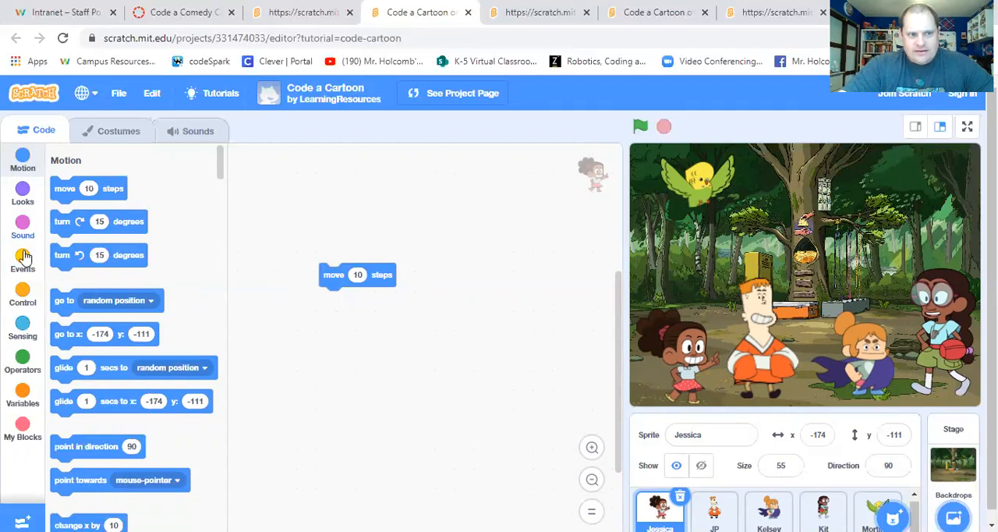
left_click(22, 262)
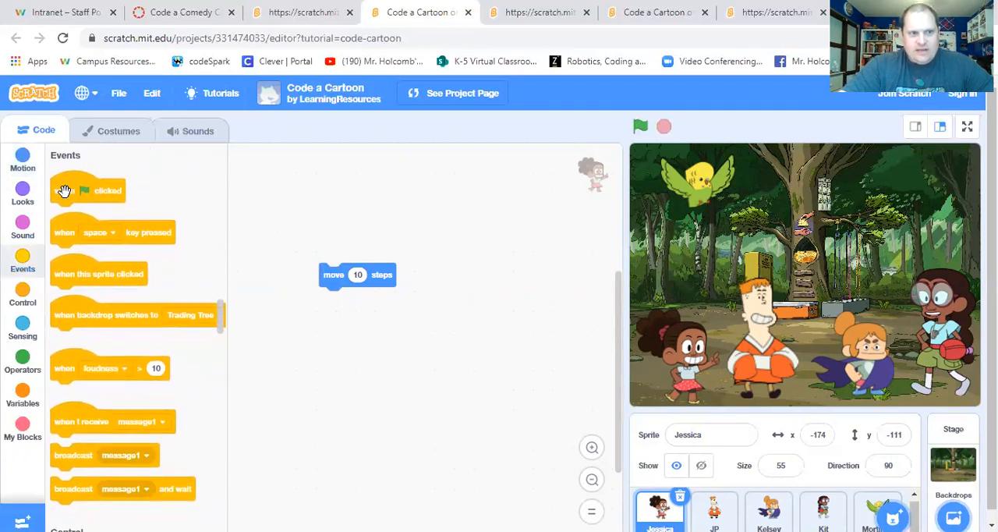
left_click_drag(87, 190, 355, 243)
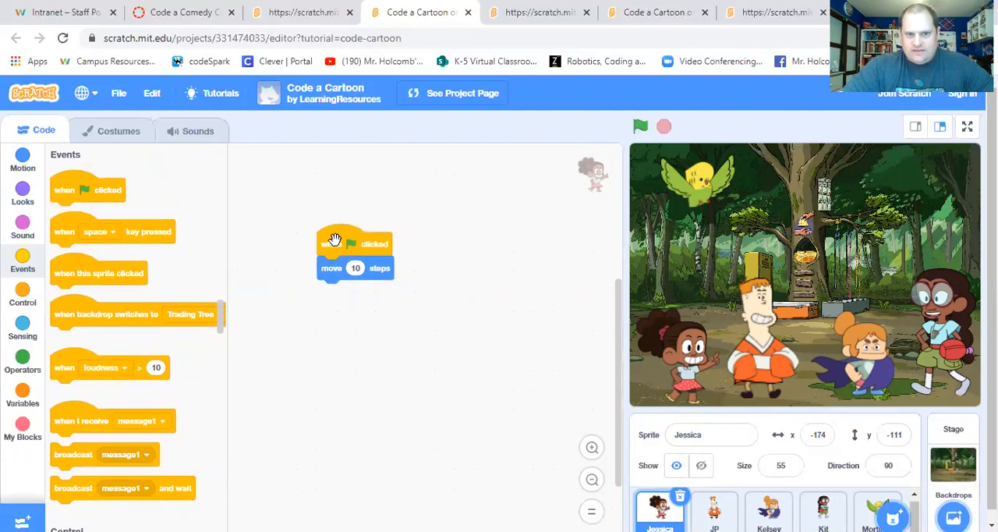
mouse_move(343, 248)
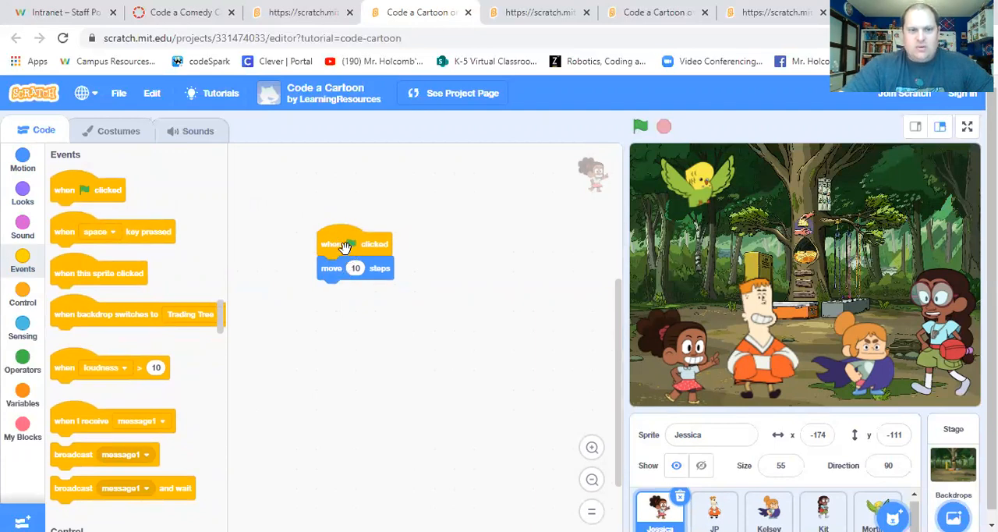
mouse_move(446, 252)
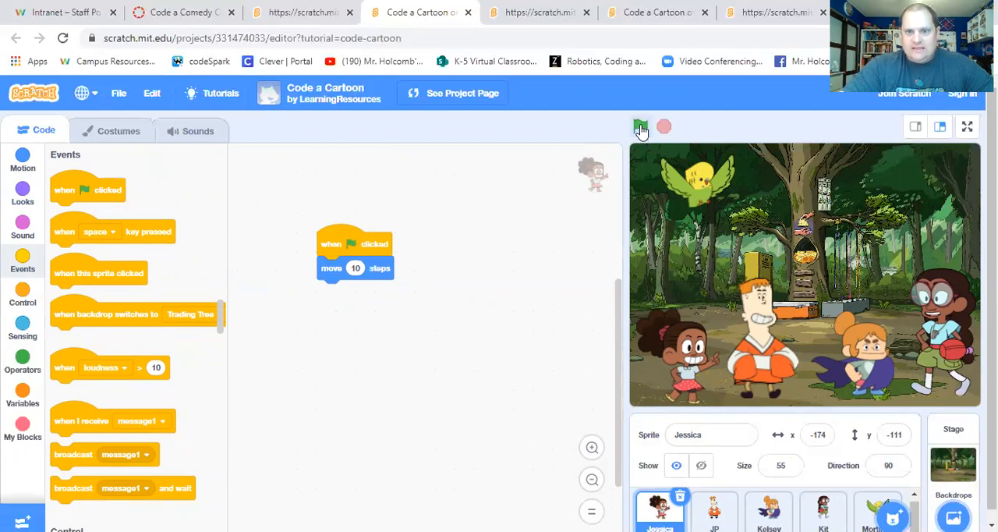
left_click(639, 126)
type("25")
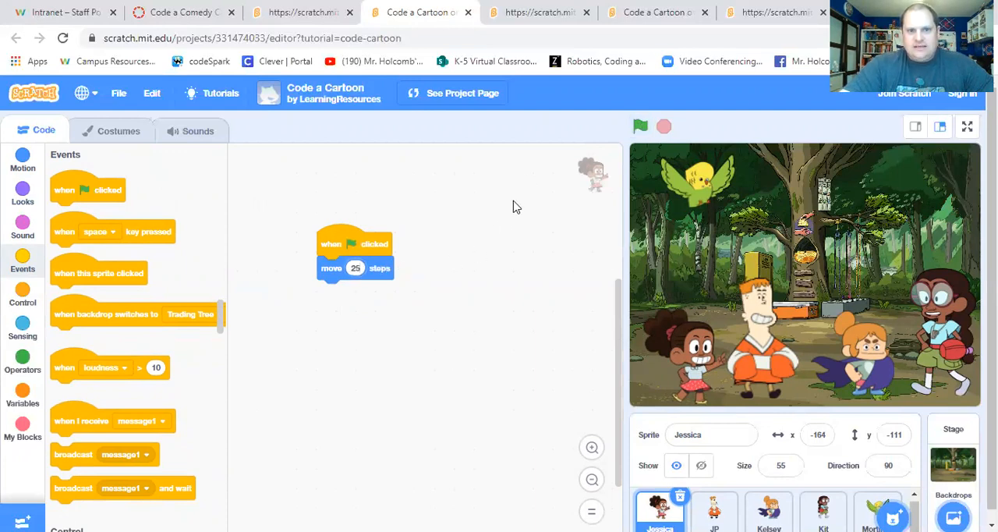
left_click(639, 126)
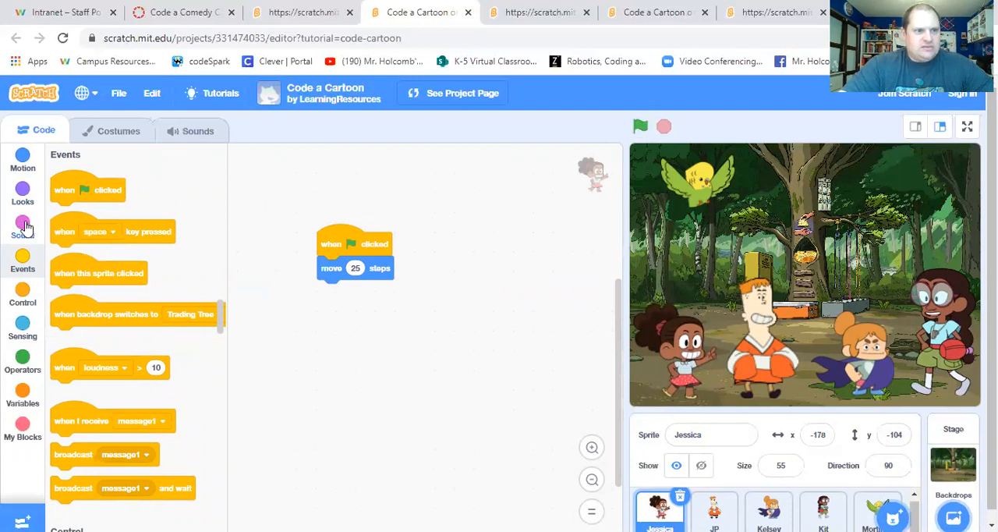
- Have Jessica move 25 steps and say Hello! for 2 seconds, testing with the green flag
left_click(22, 190)
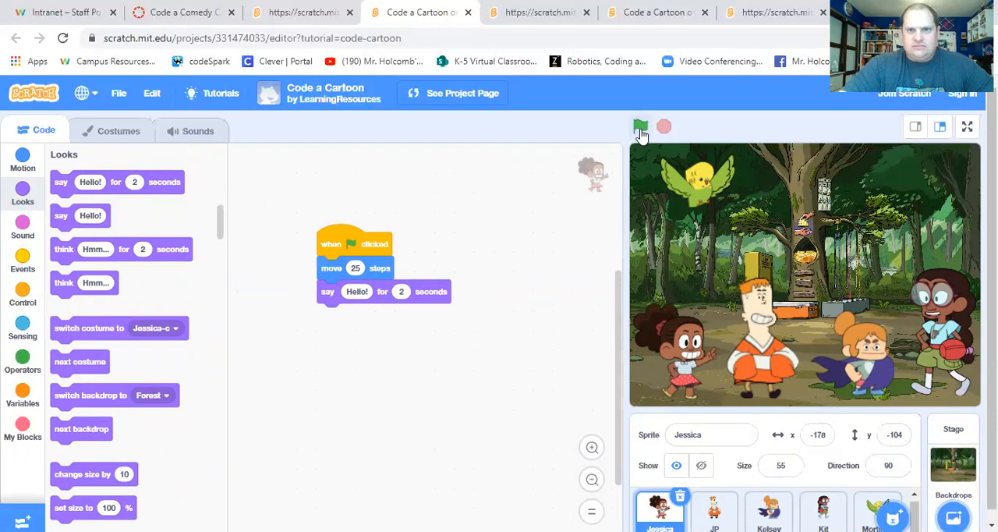
left_click(640, 127)
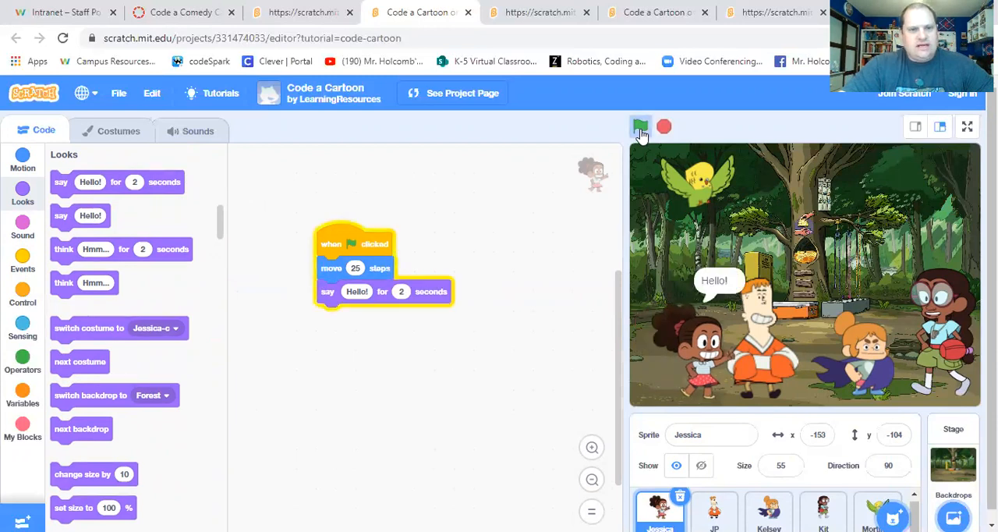
left_click(639, 126)
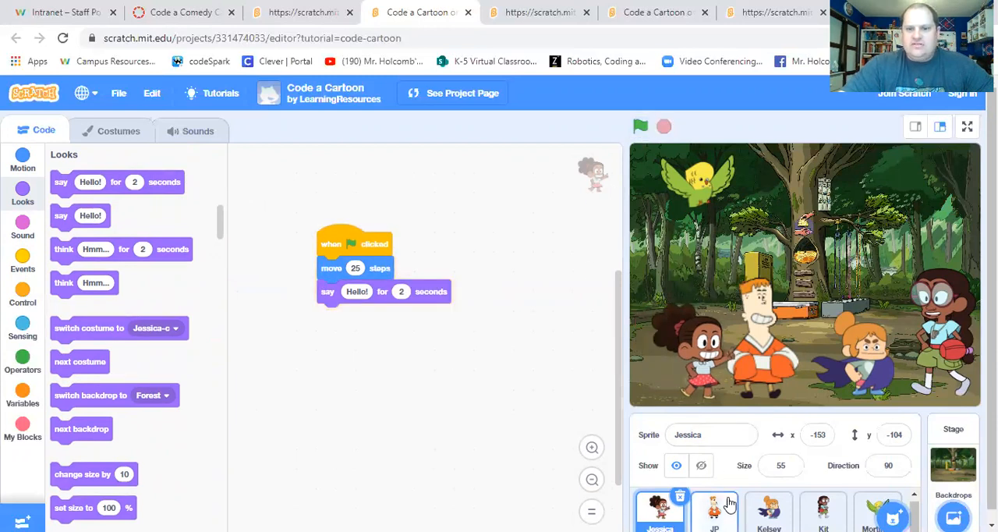
left_click(714, 508)
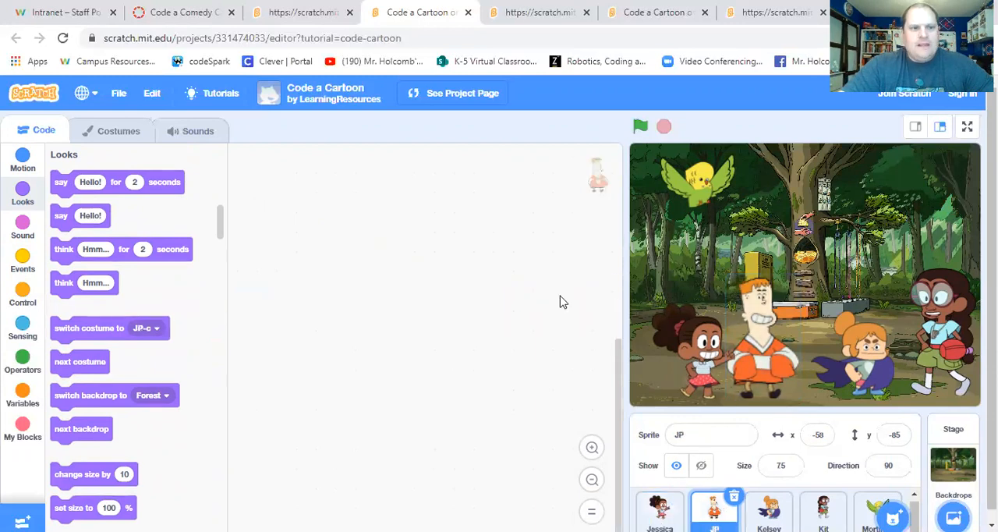
mouse_move(799, 325)
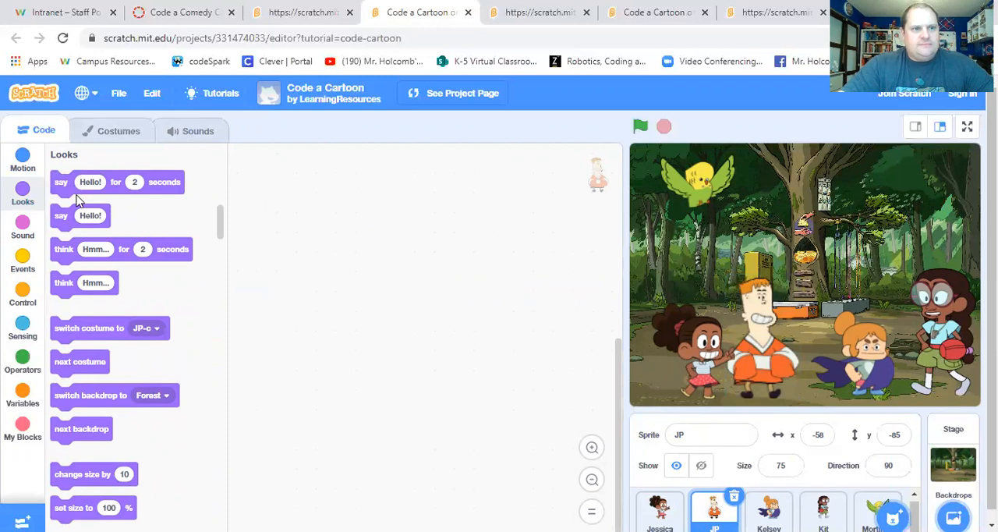
mouse_move(206, 255)
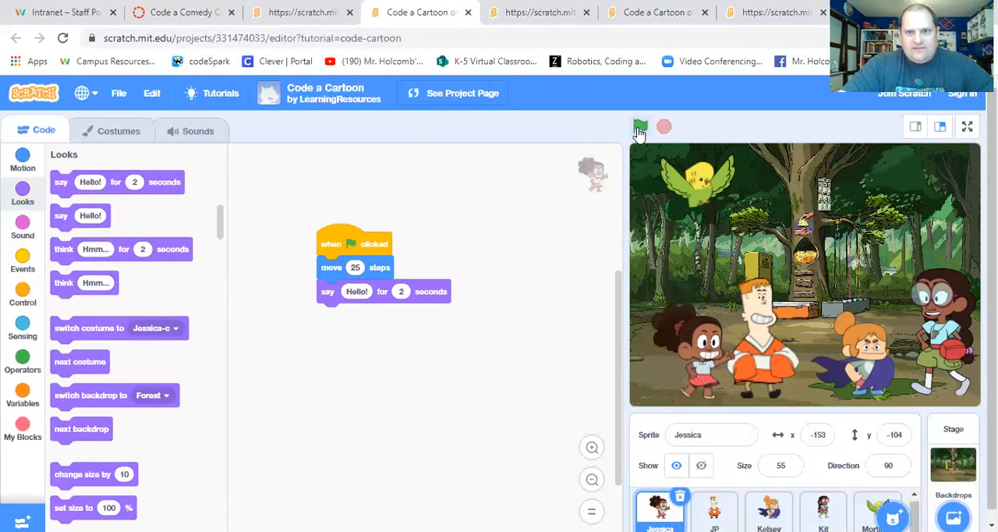
left_click(639, 126)
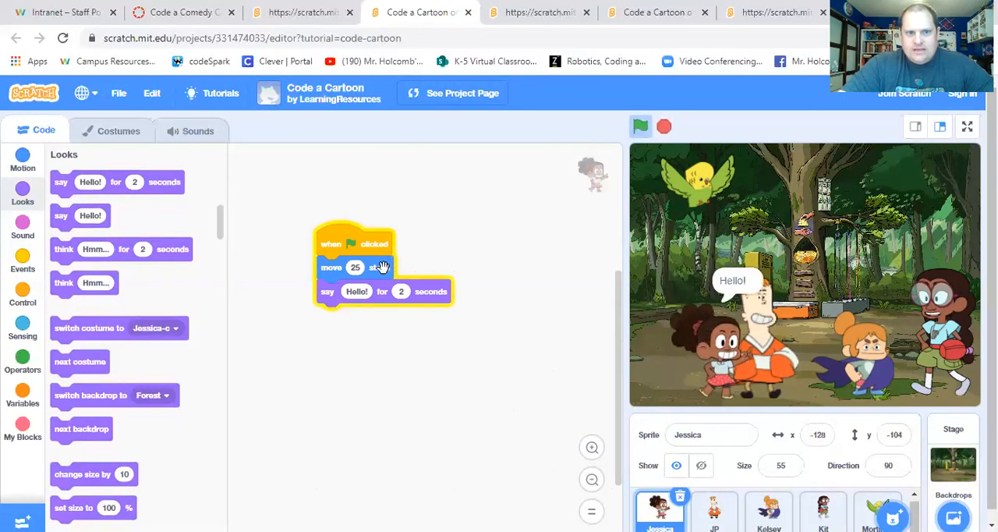
left_click(640, 127)
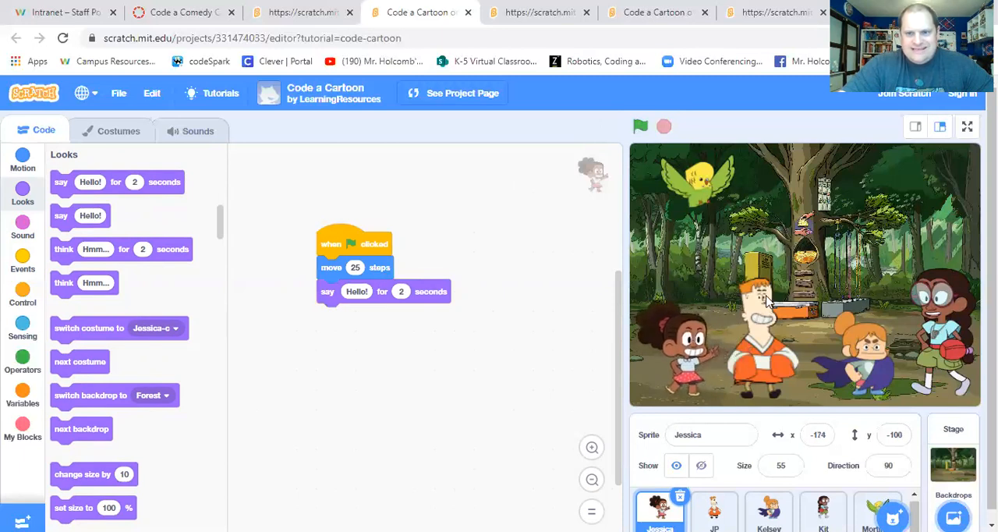
mouse_move(637, 302)
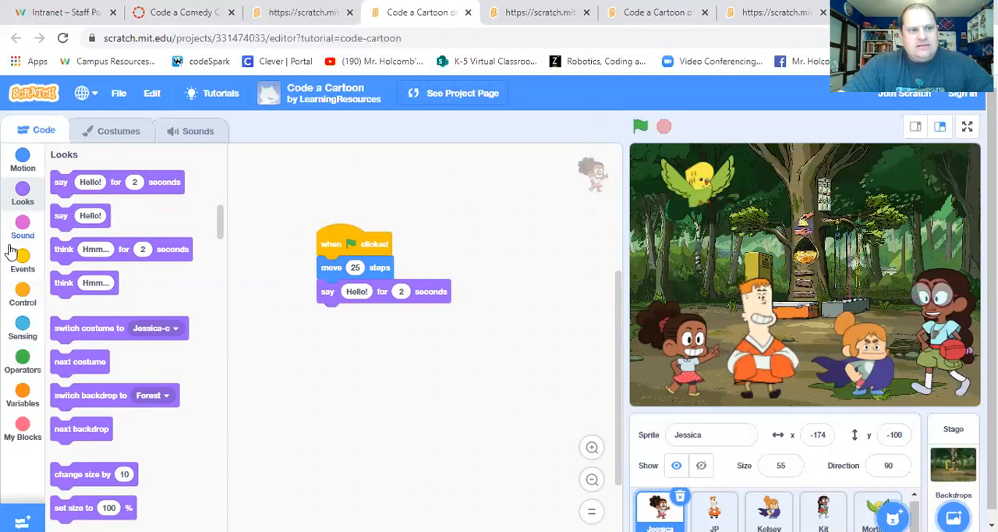
- Add a broadcast message1 block at the end of Jessica's script, then switch to JP
left_click(22, 296)
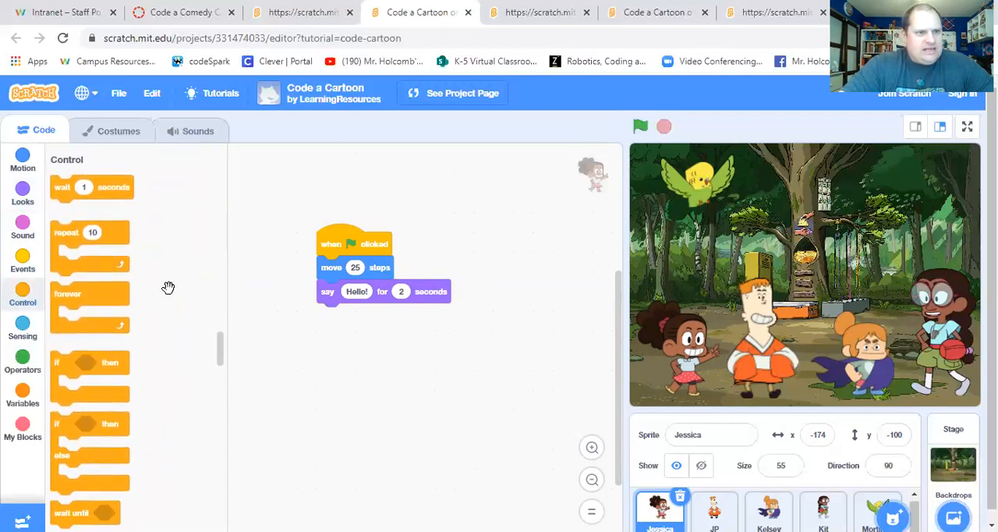
scroll("up", 3)
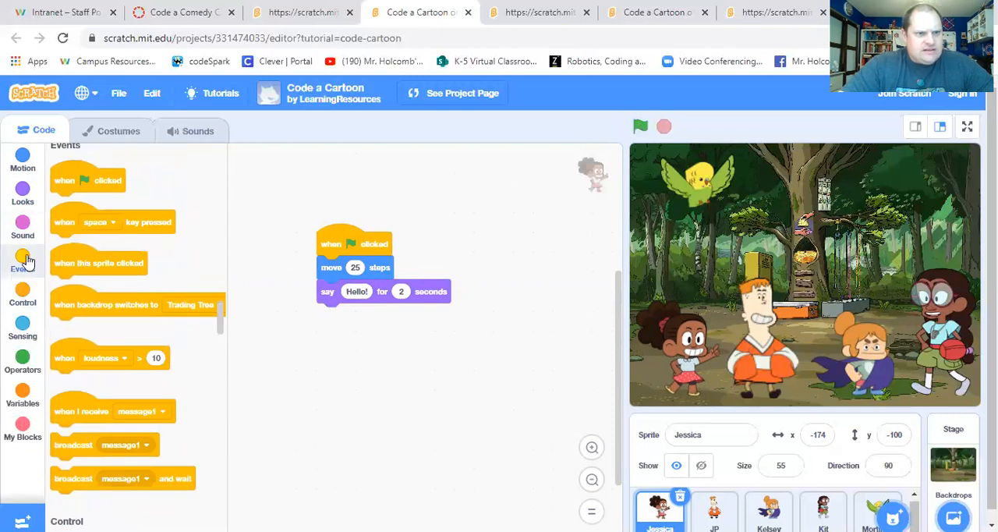
scroll("down", 3)
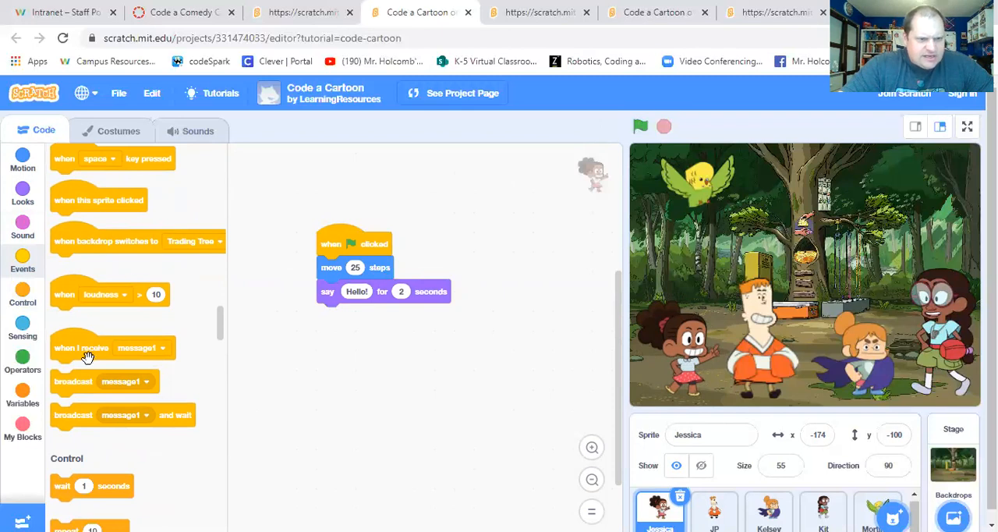
mouse_move(75, 388)
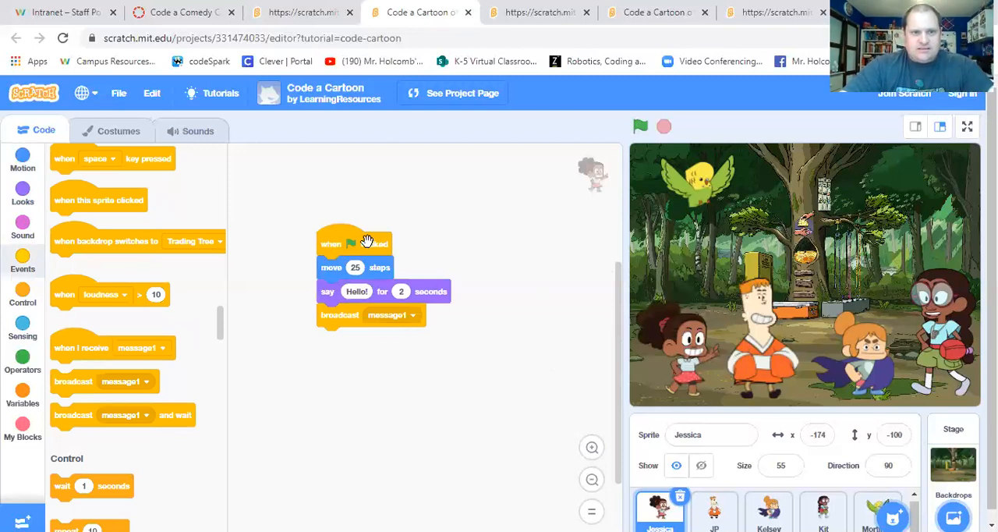
mouse_move(312, 290)
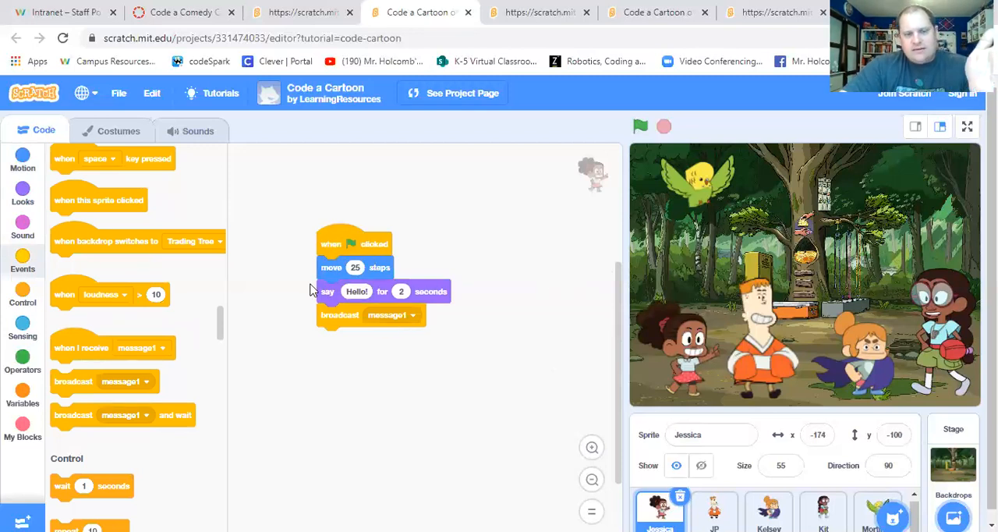
mouse_move(337, 323)
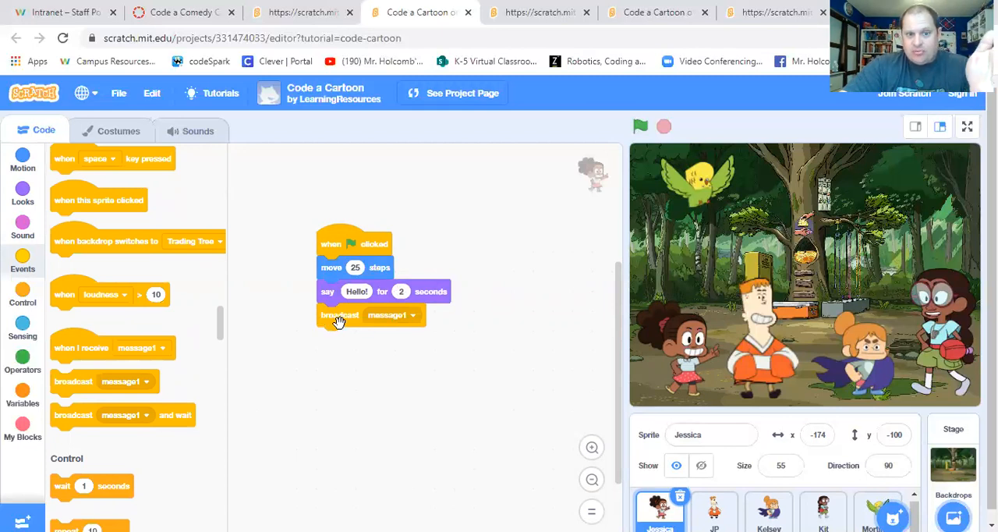
mouse_move(413, 319)
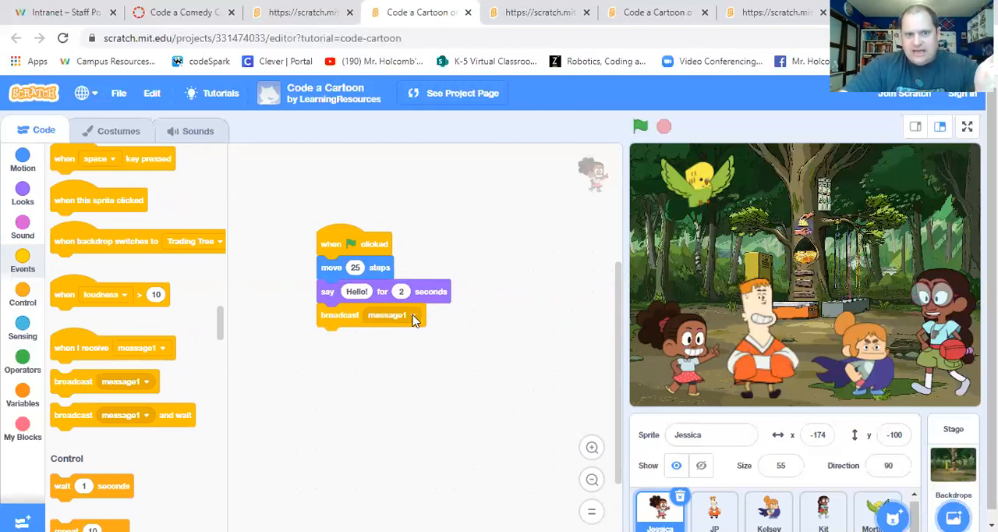
left_click(386, 315)
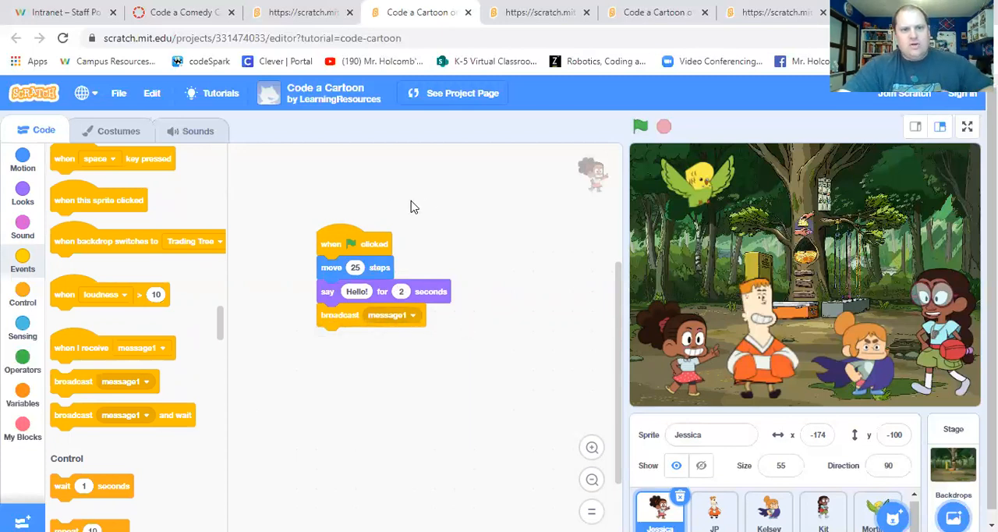
mouse_move(377, 265)
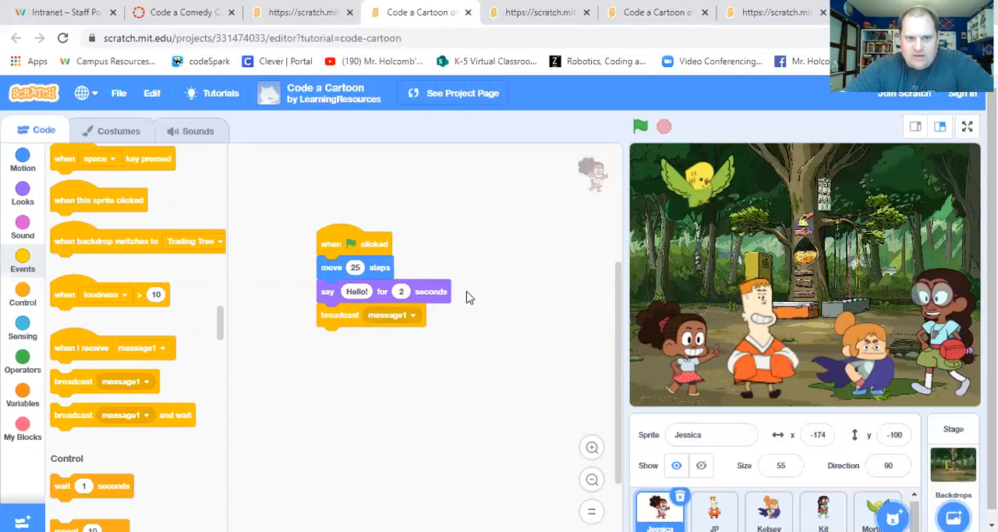
mouse_move(440, 318)
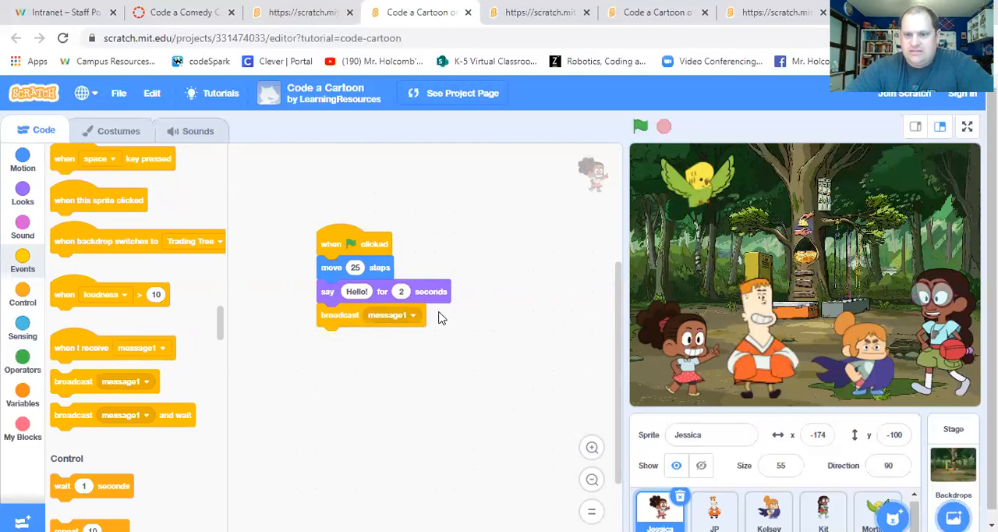
mouse_move(456, 315)
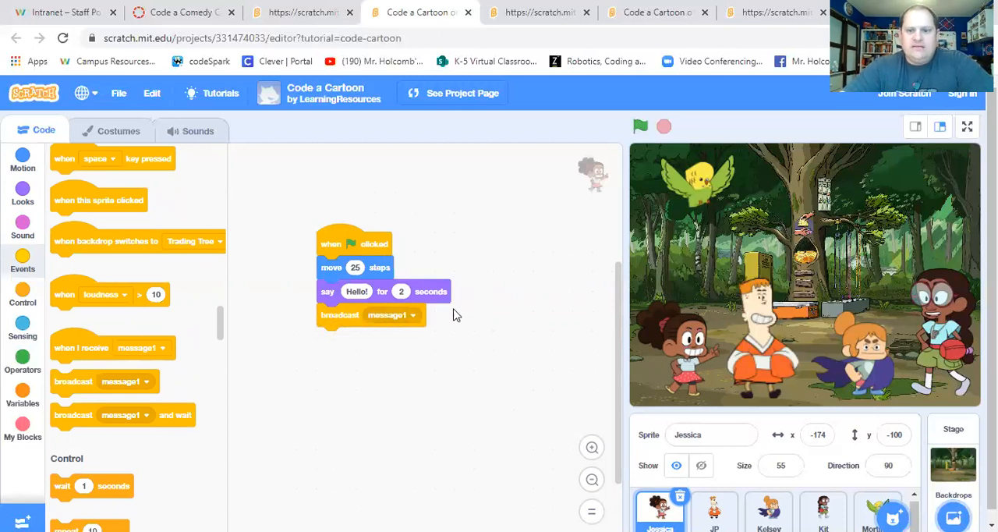
left_click(714, 511)
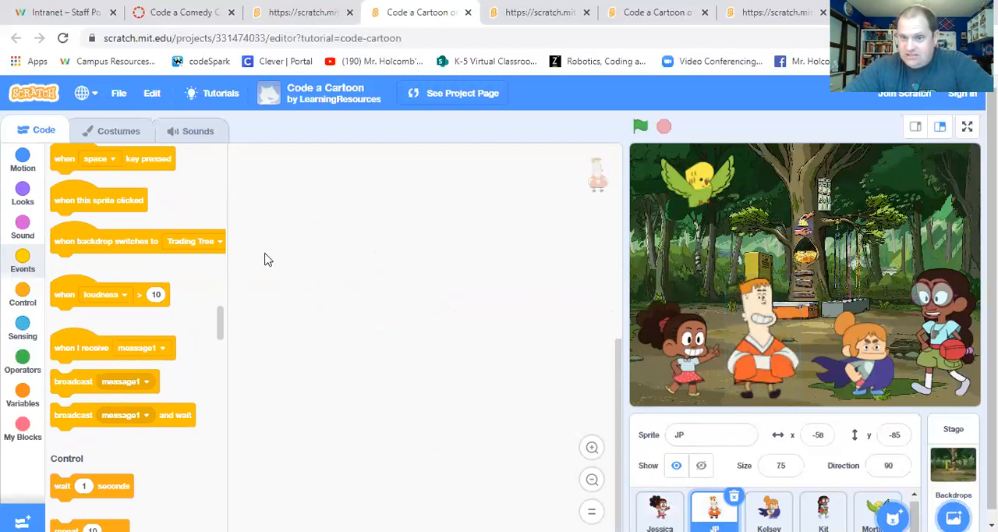
mouse_move(65, 361)
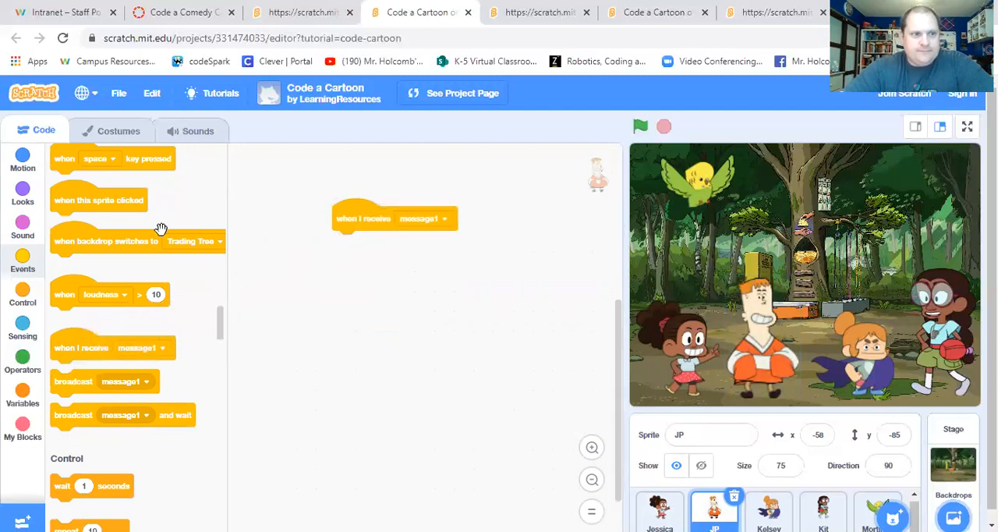
- Under JP's when I receive message1, say Hello Jessica for 2 seconds then play JP-Howl until done
left_click(22, 191)
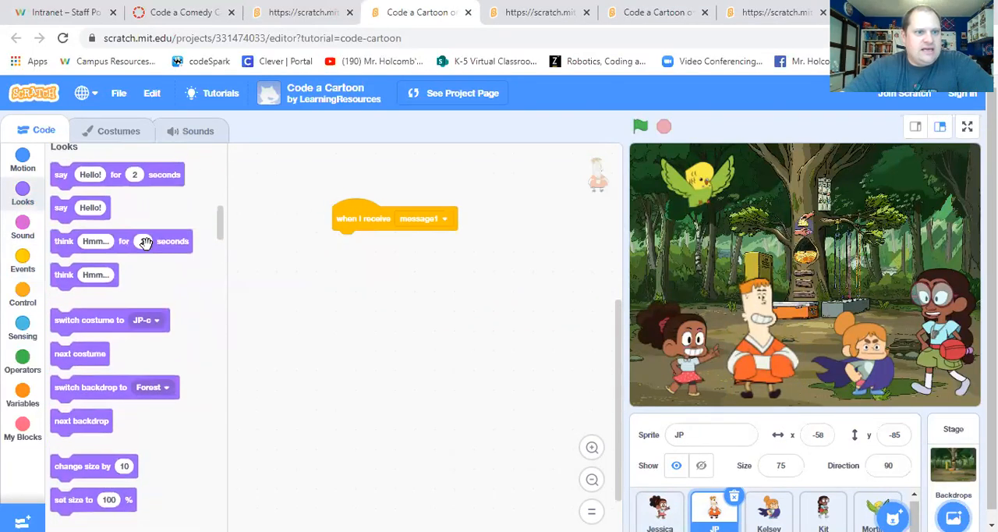
scroll("up", 3)
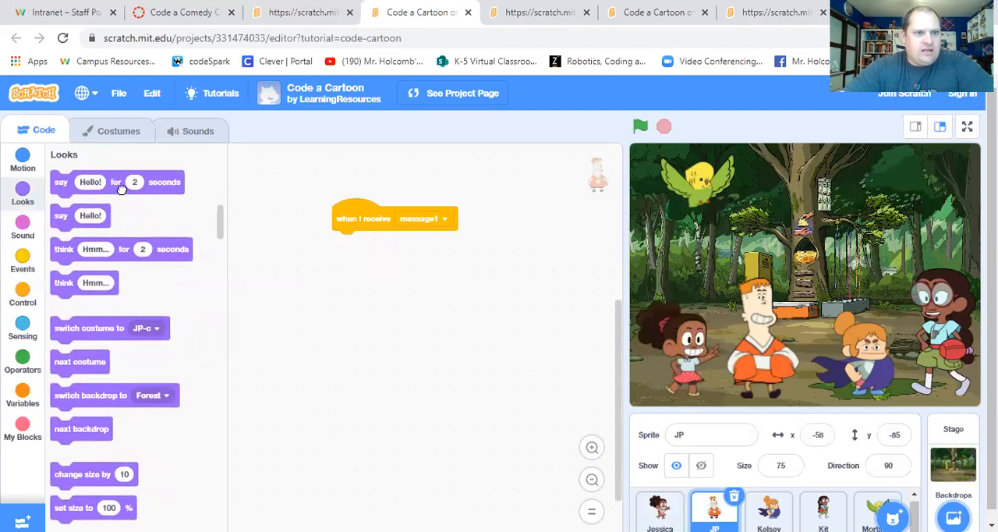
left_click_drag(117, 181, 382, 242)
type("Hello Jessica")
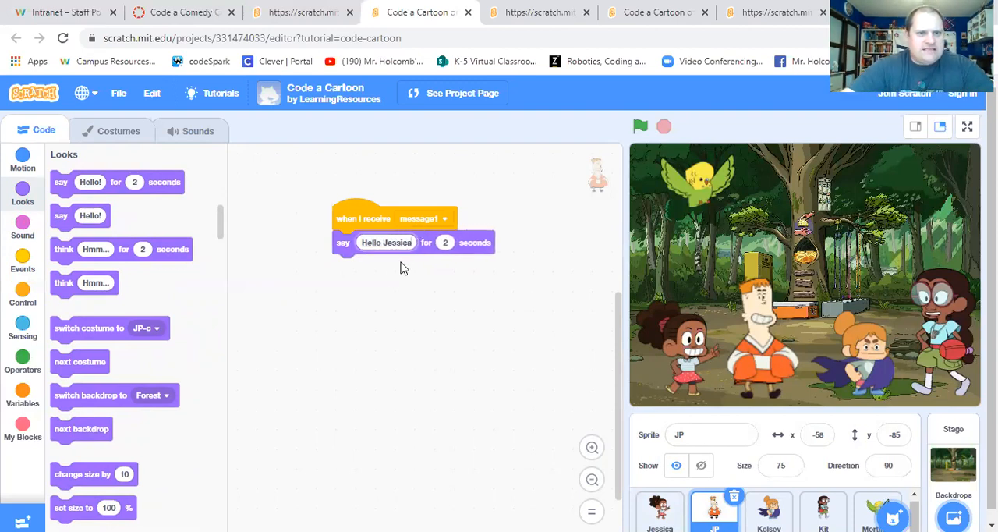
mouse_move(164, 234)
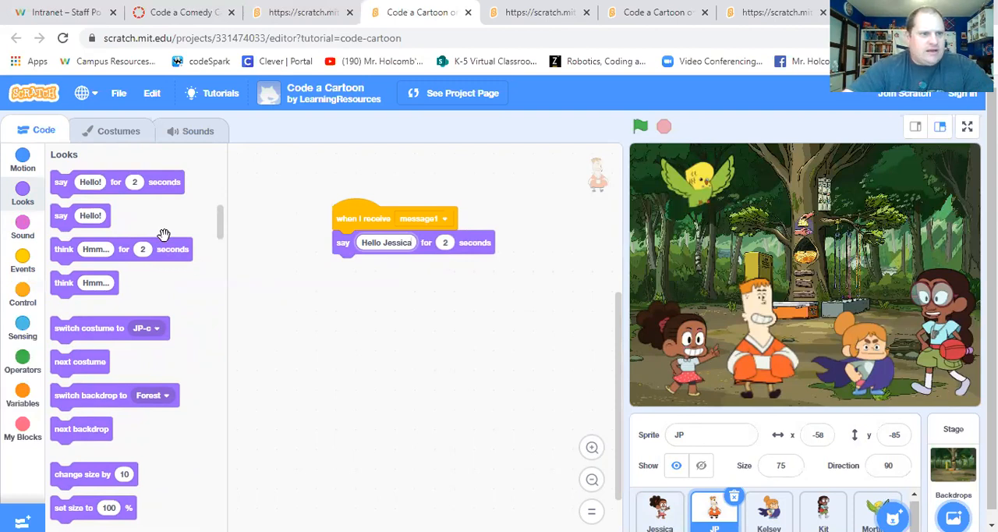
left_click(22, 228)
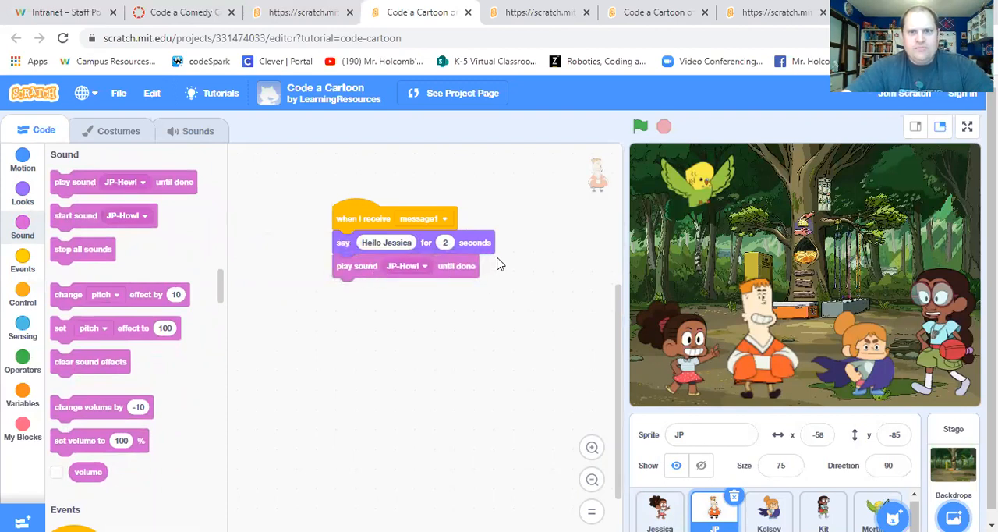
mouse_move(357, 218)
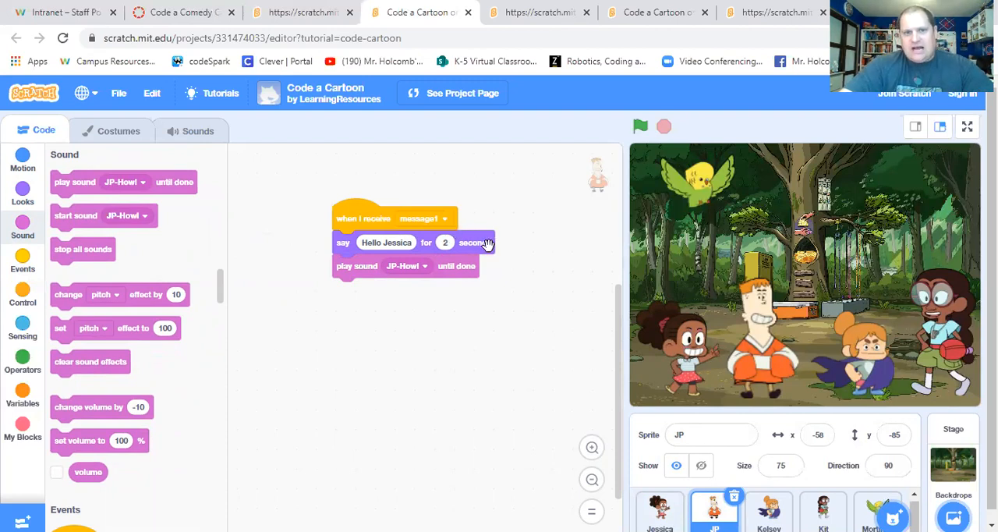
mouse_move(513, 268)
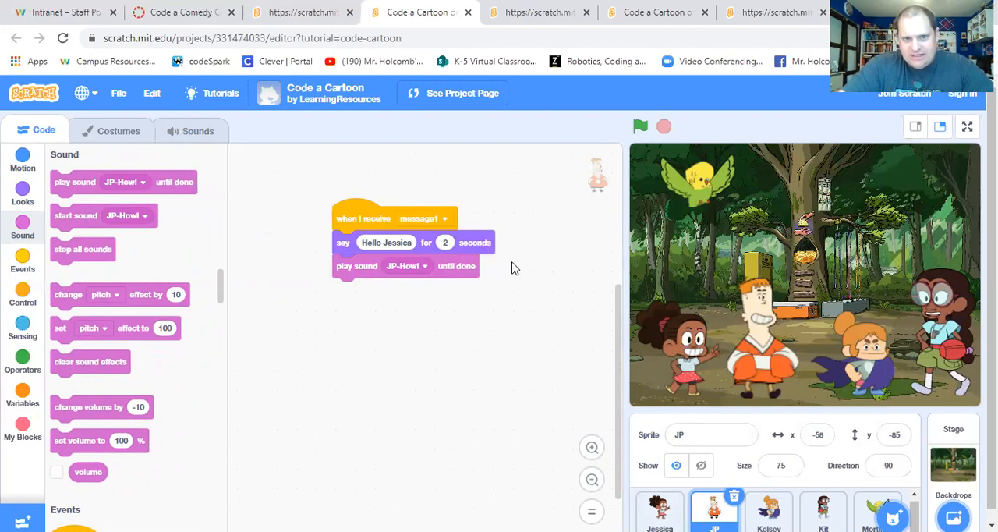
mouse_move(584, 122)
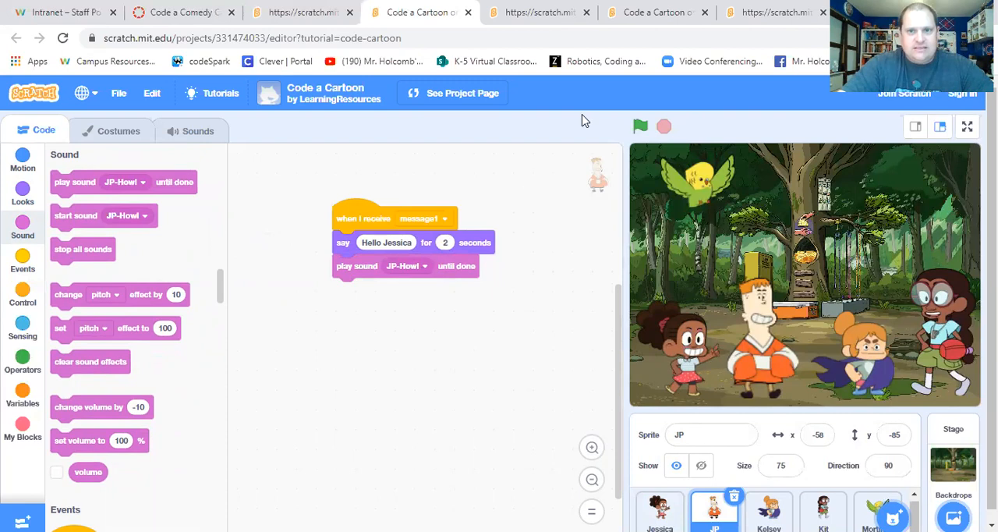
left_click(659, 512)
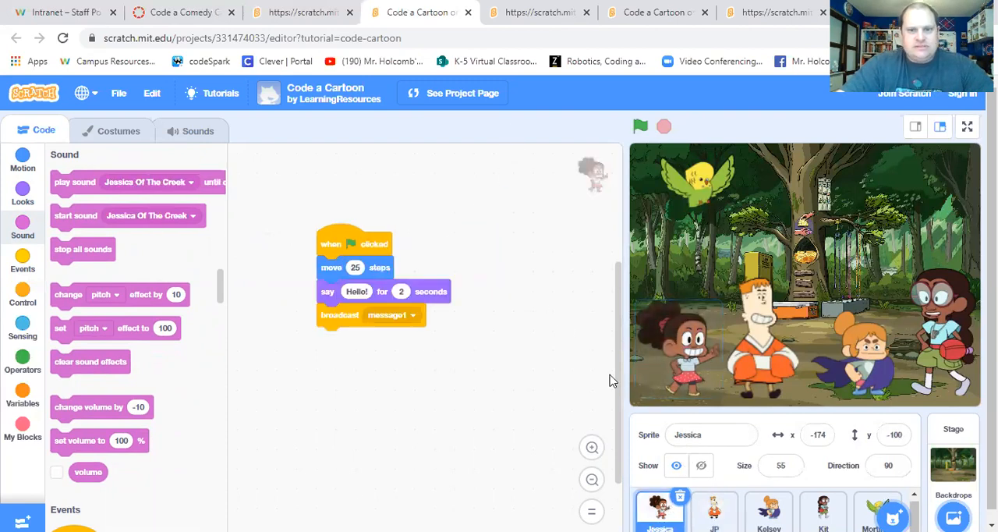
- Run the cartoon and cut Jessica's Hello! to 1 second
left_click(714, 512)
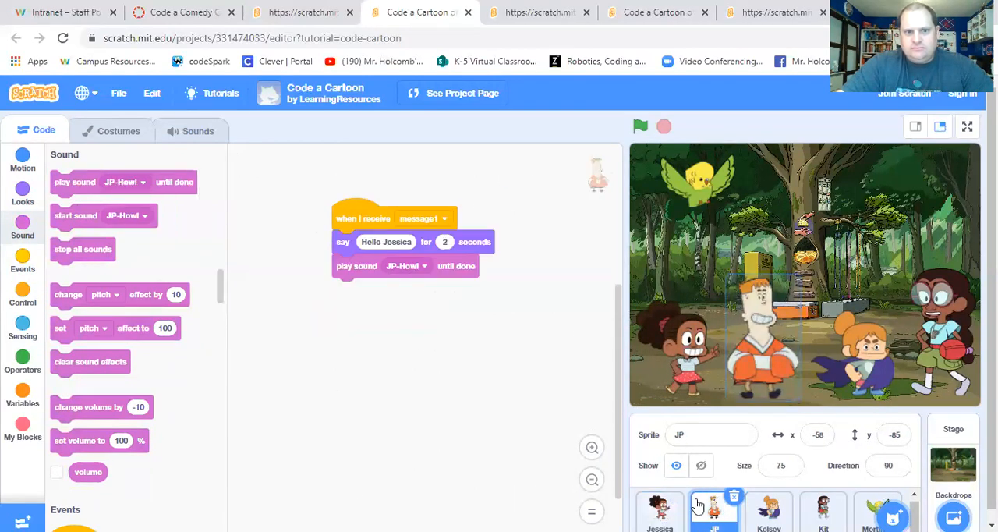
left_click(659, 511)
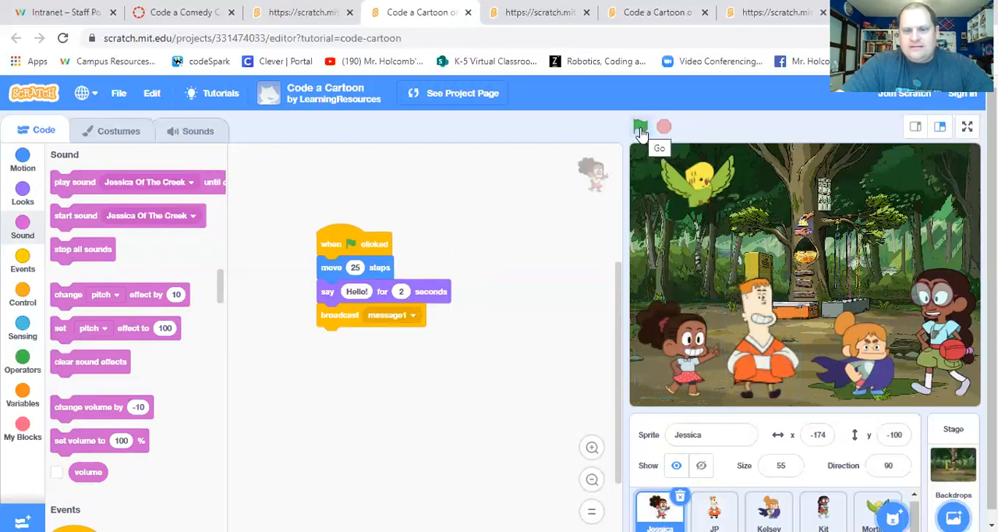
left_click(640, 126)
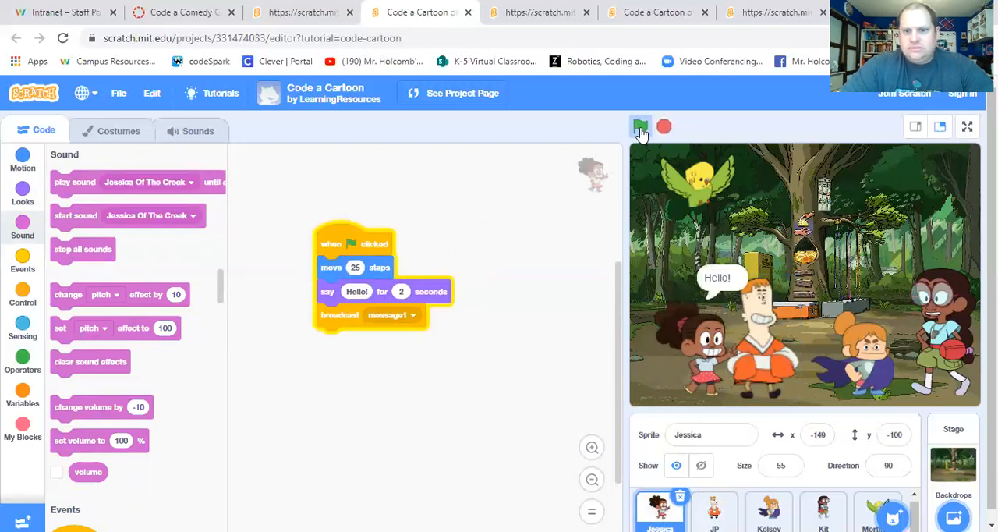
left_click(639, 126)
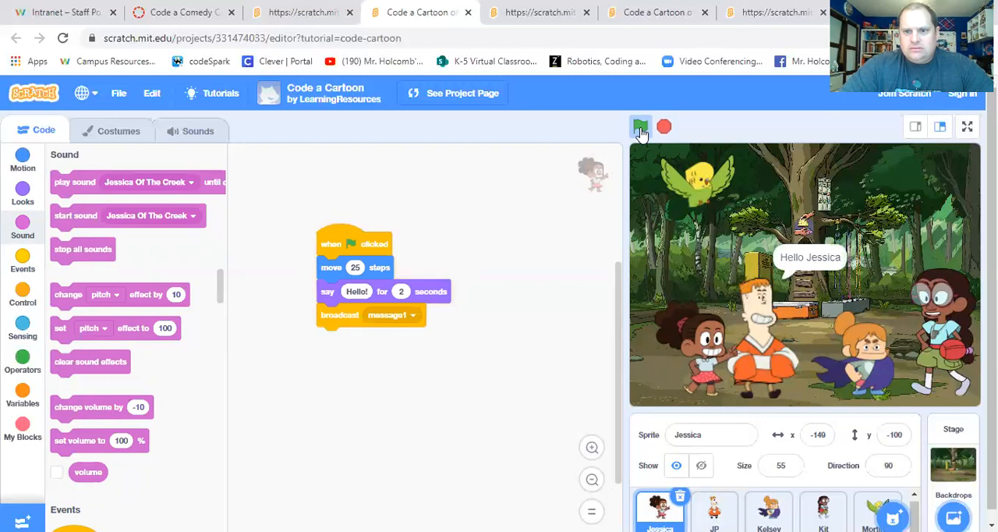
left_click(639, 126)
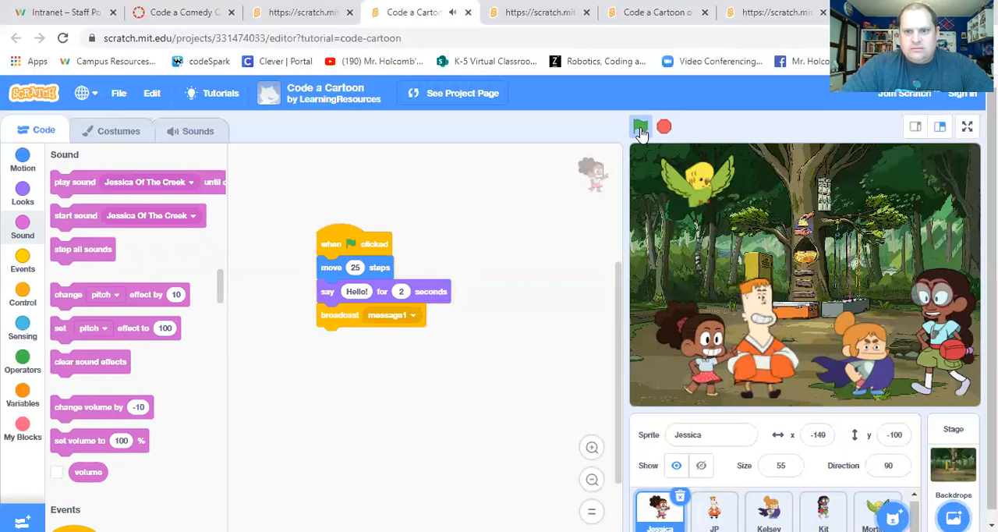
left_click(639, 127)
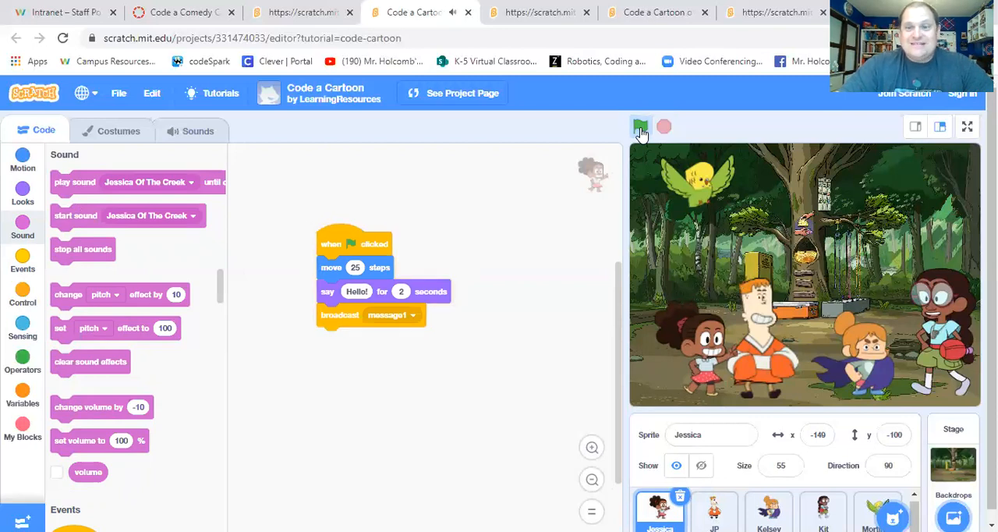
left_click(639, 126)
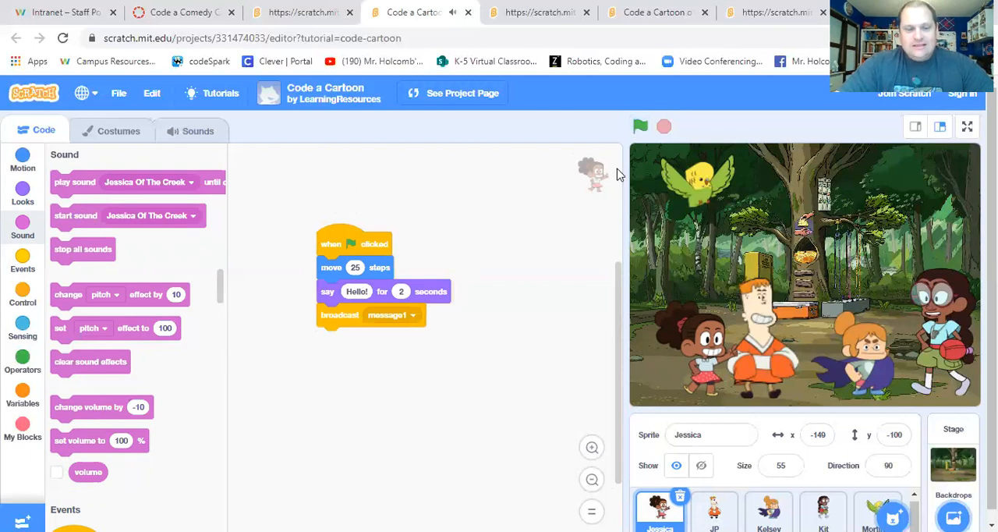
mouse_move(319, 298)
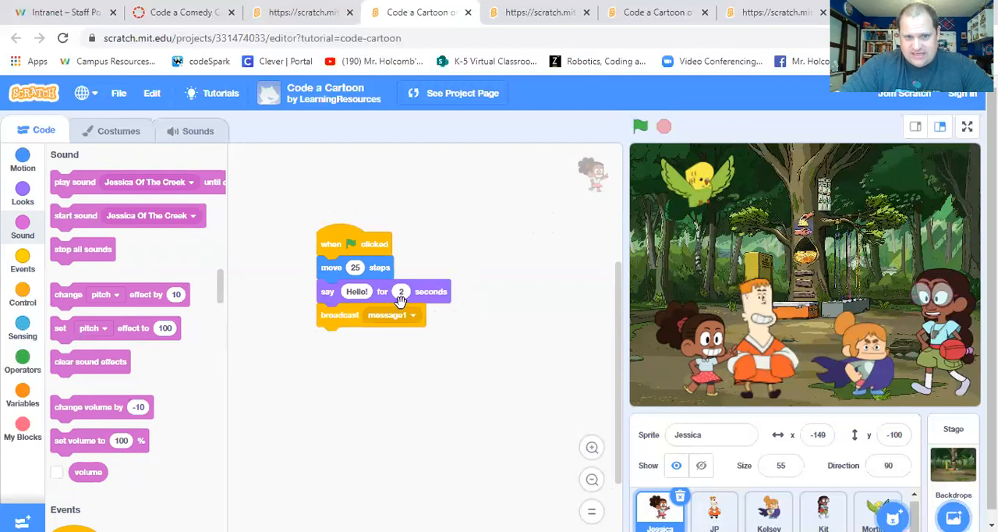
mouse_move(577, 231)
type("1")
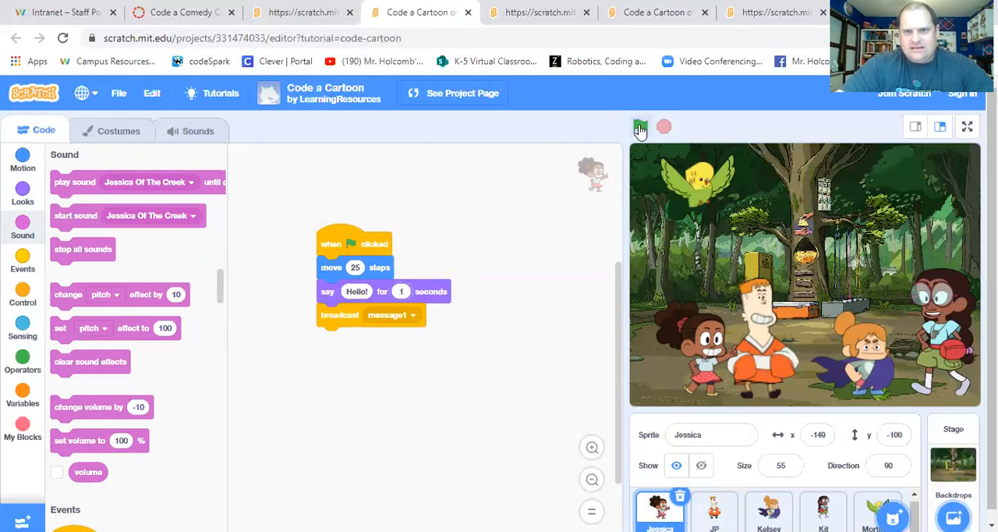
left_click(639, 127)
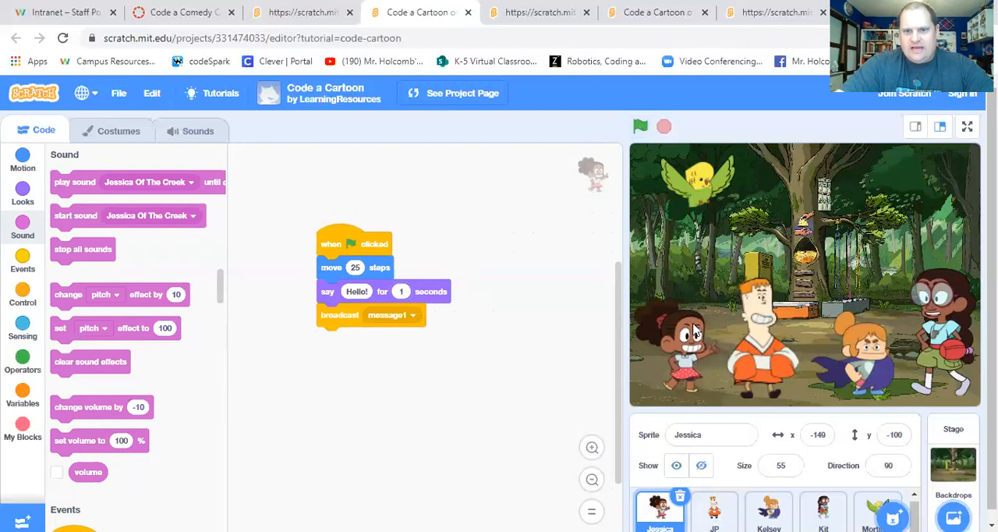
- Cut JP's Hello Jessica to 1 second and replay the cartoon to check the timing
left_click(639, 124)
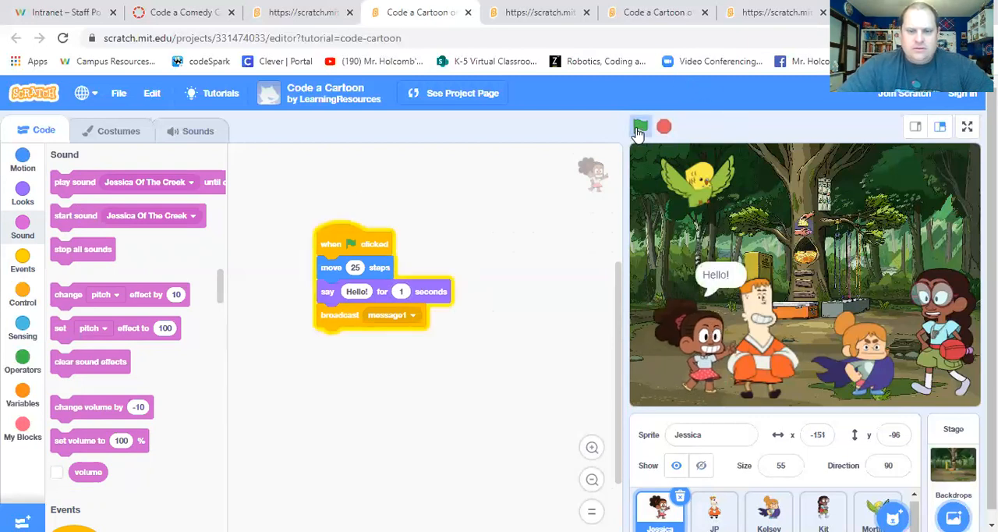
left_click(640, 126)
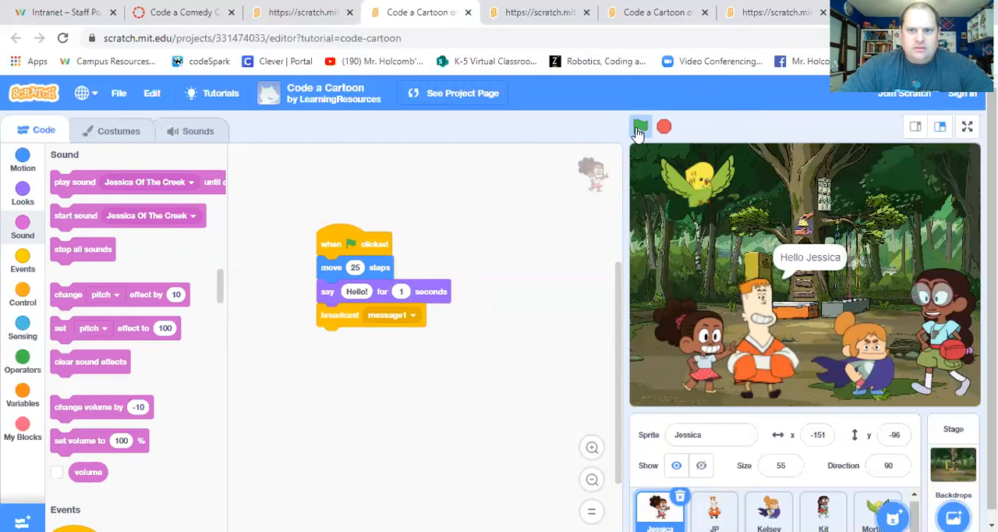
left_click(639, 126)
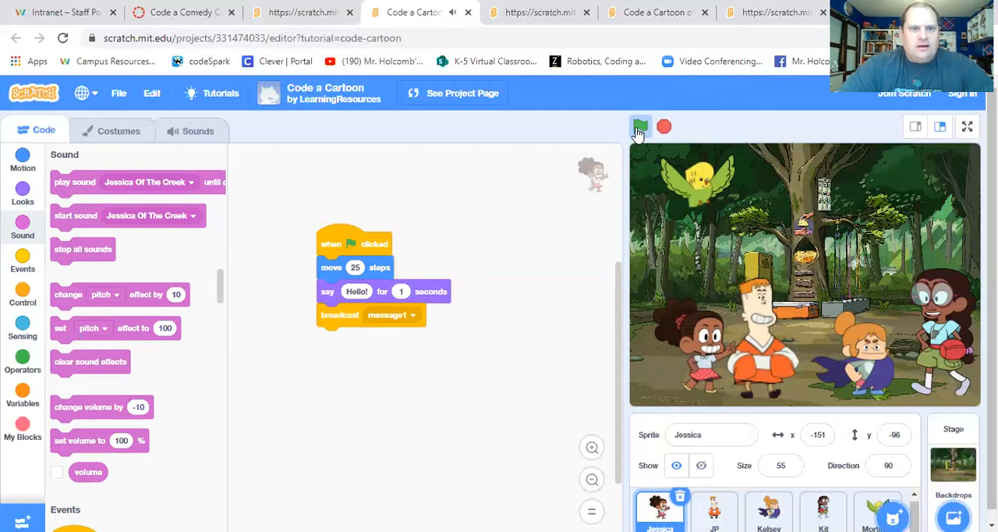
left_click(639, 126)
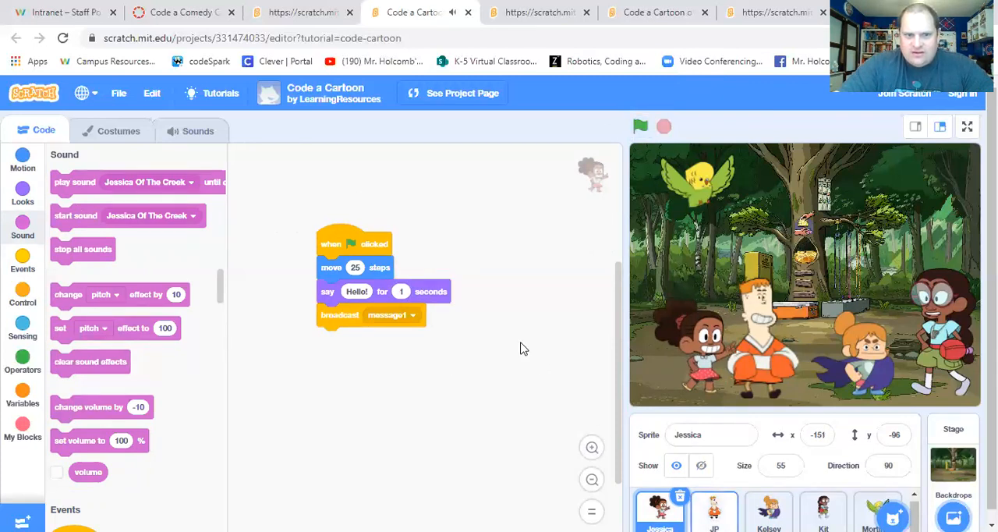
left_click(714, 511)
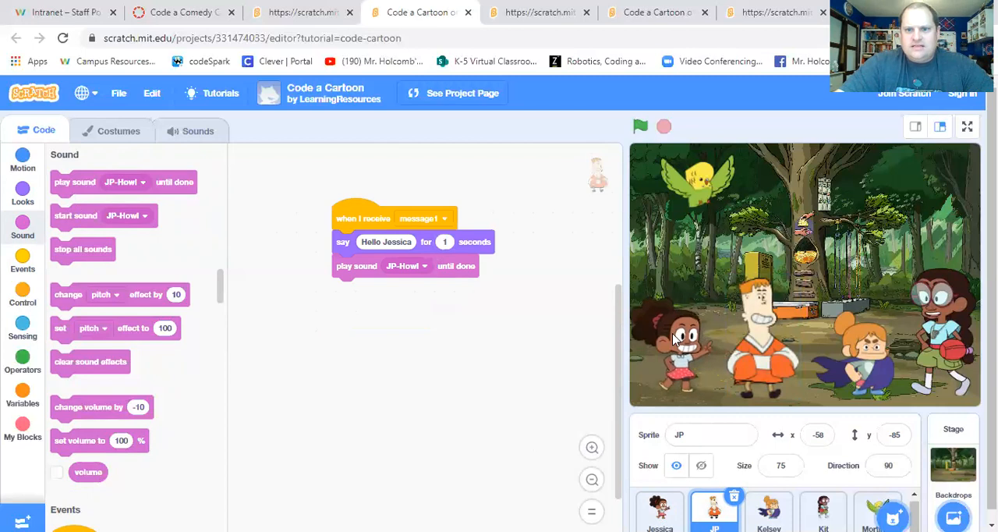
left_click(640, 127)
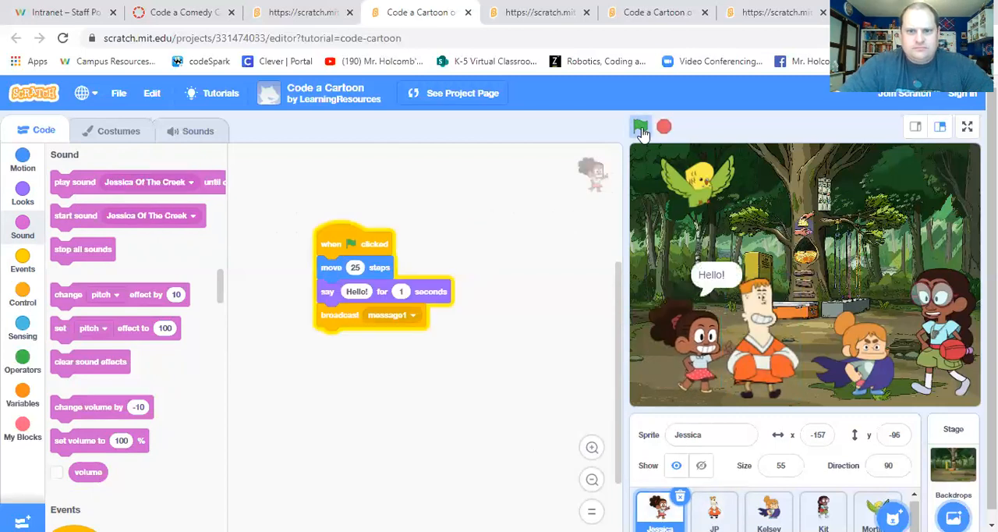
left_click(640, 127)
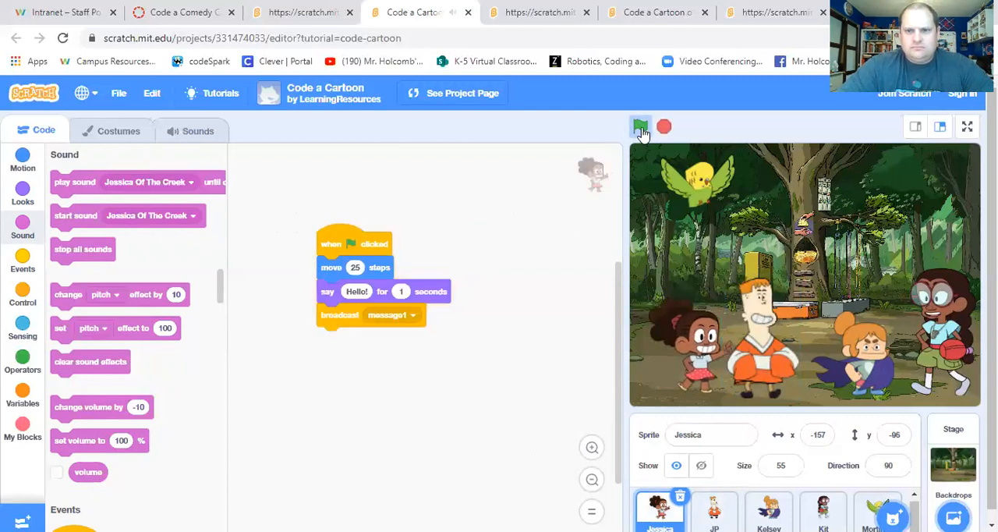
left_click(639, 127)
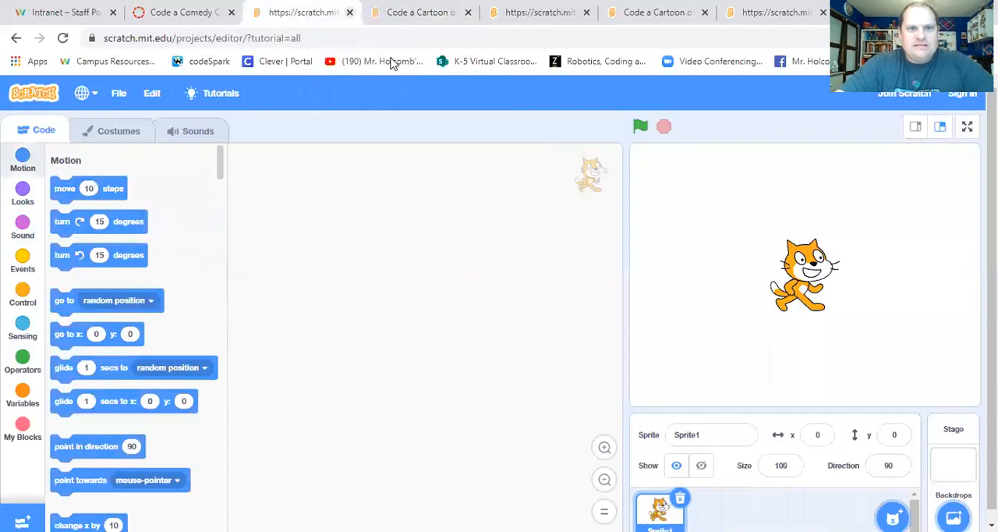
- Recheck the Canvas assignment and its Scratch link, then return to the Code a Cartoon project tab
left_click(179, 12)
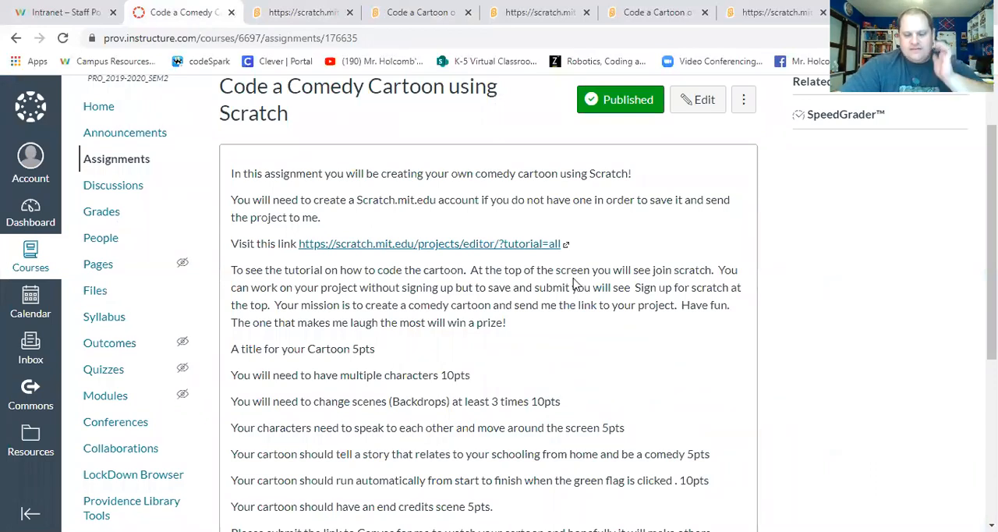
mouse_move(548, 271)
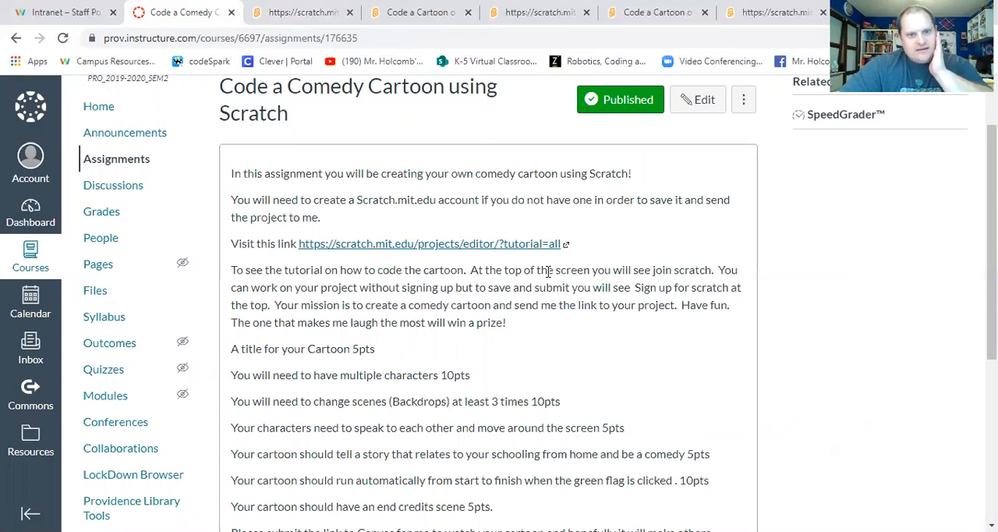
left_click(302, 13)
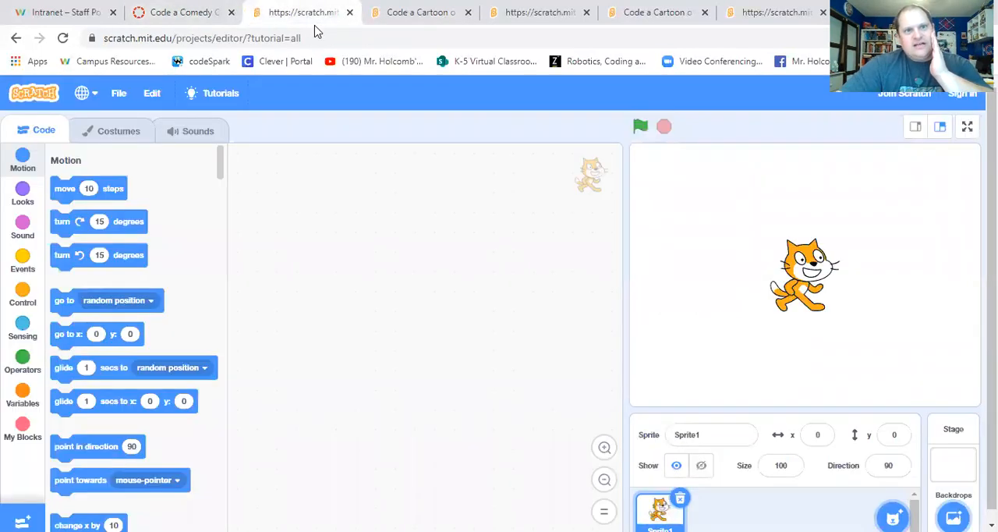
left_click(418, 12)
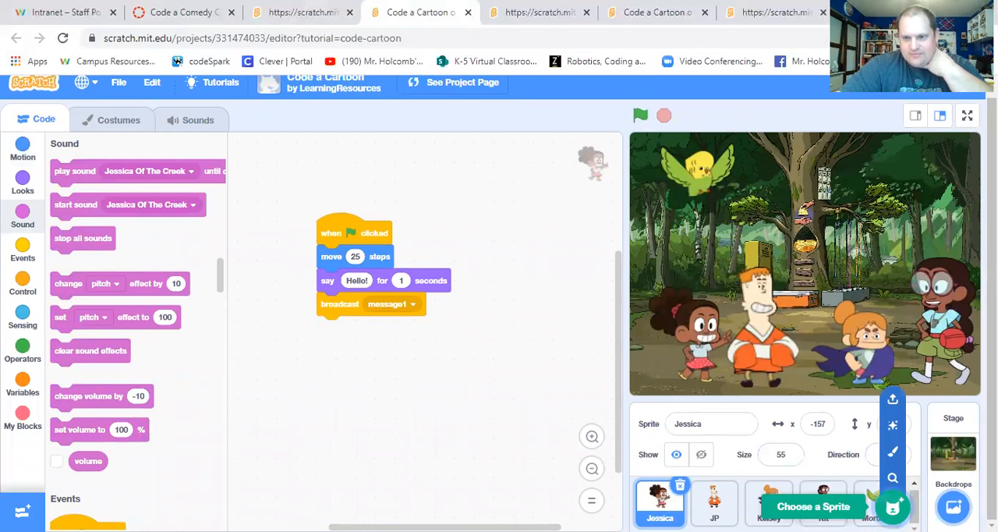
- Add Abby from the sprite library to the cartoon scene
left_click(814, 505)
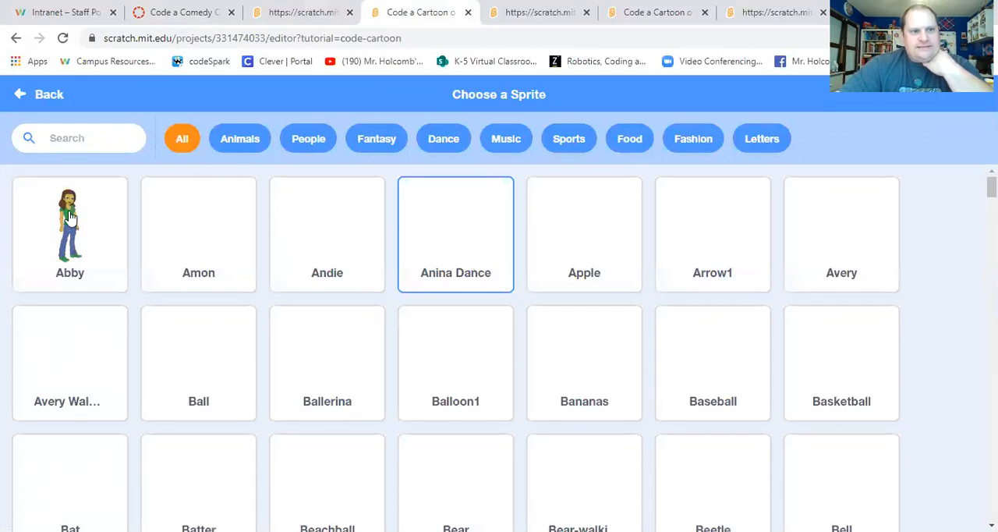
left_click(71, 226)
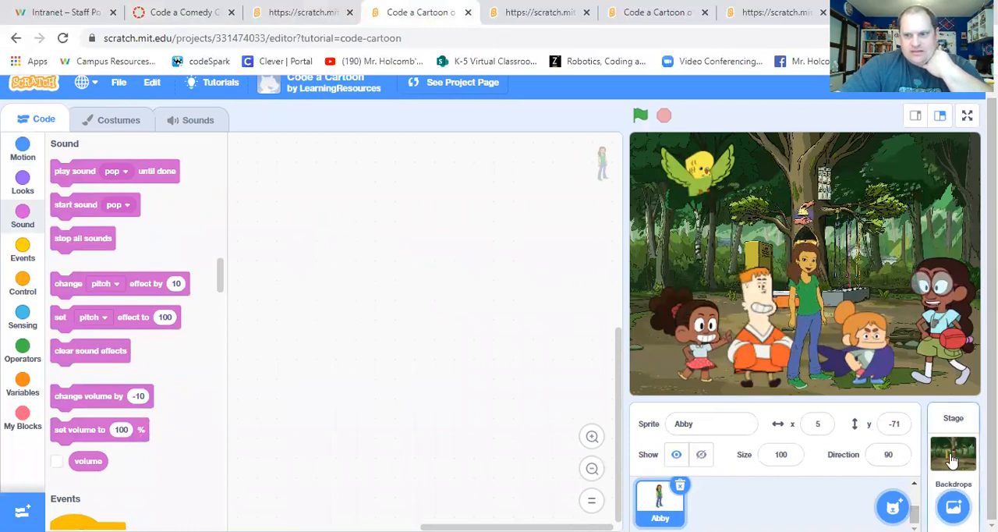
- Select the Stage, choose The Log backdrop, and return to the stage's empty code
left_click(952, 449)
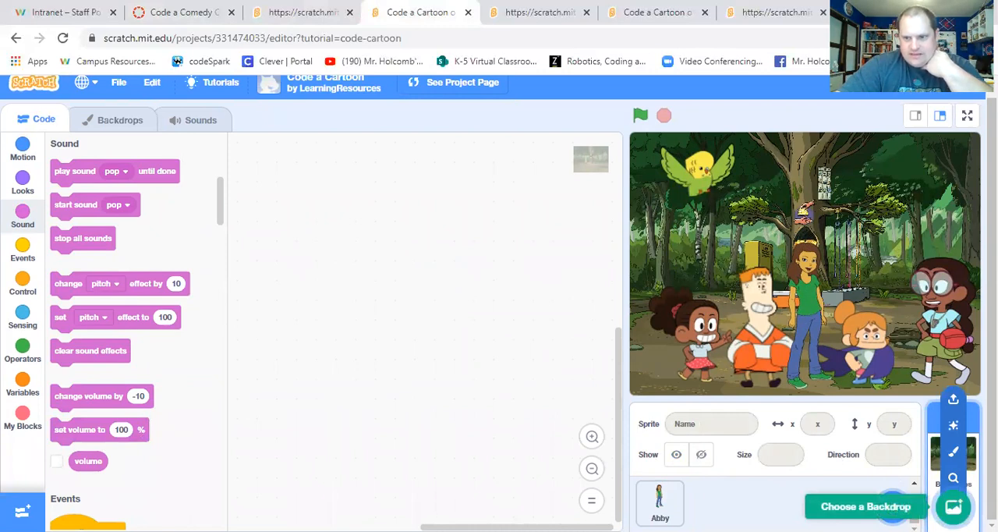
mouse_move(668, 253)
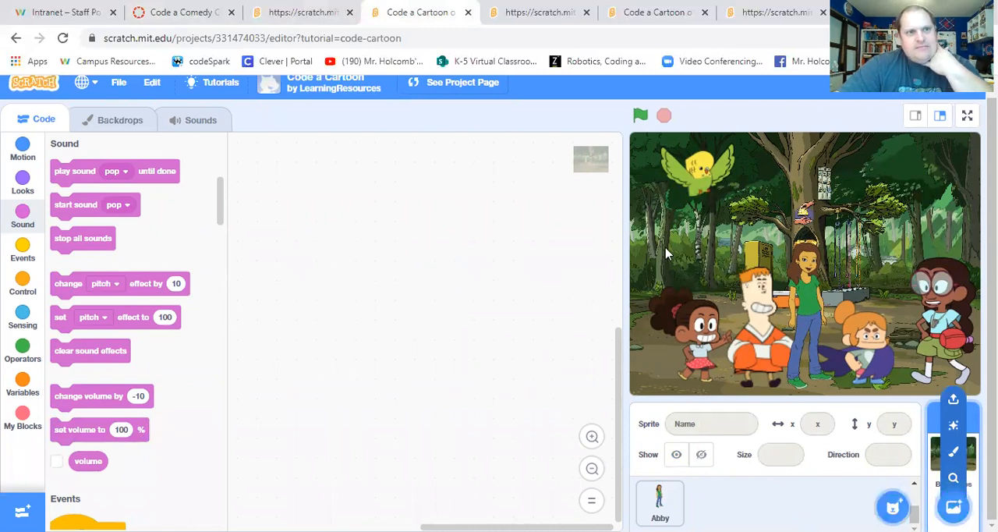
left_click(952, 452)
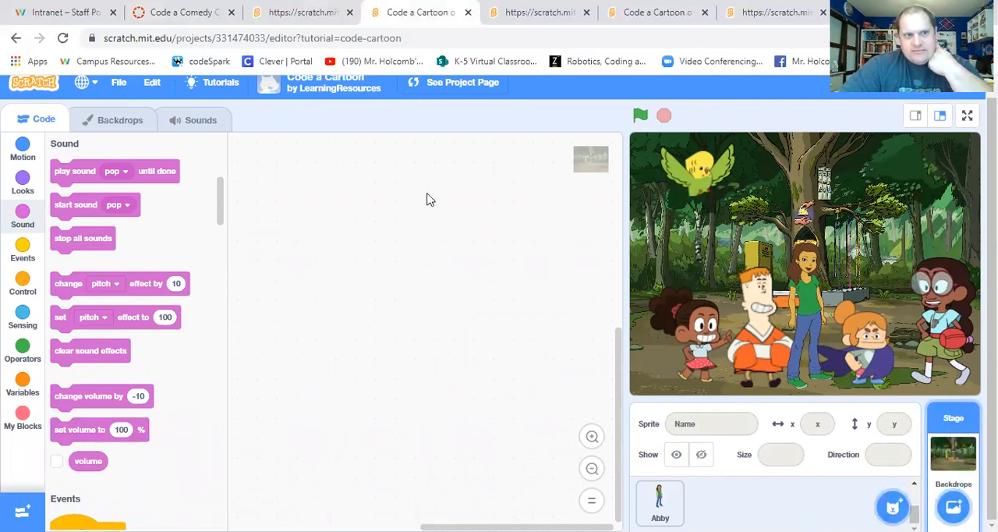
mouse_move(374, 268)
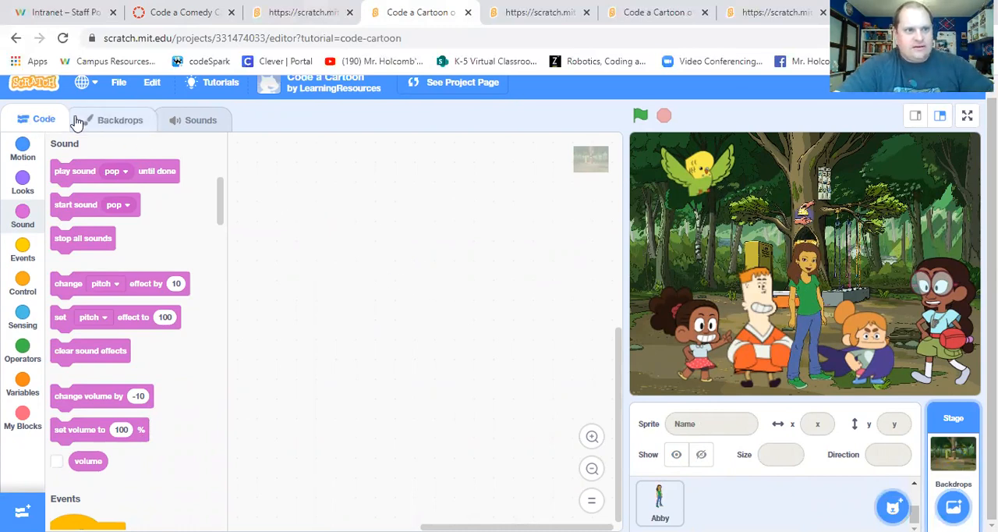
mouse_move(683, 285)
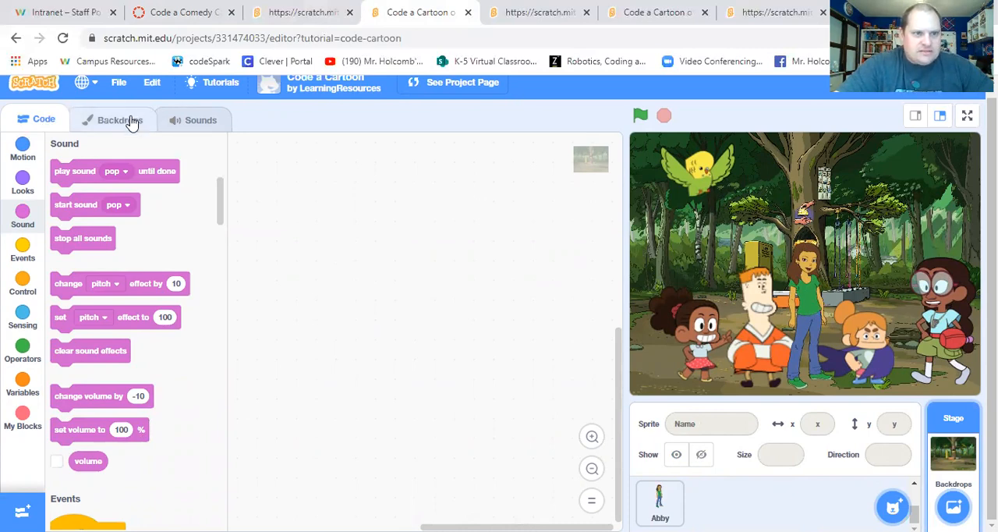
left_click(122, 118)
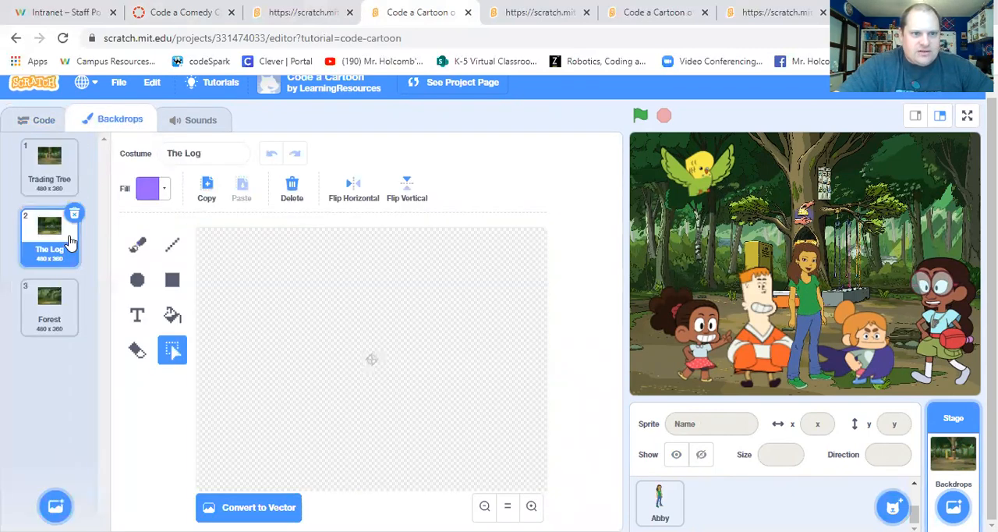
left_click(50, 304)
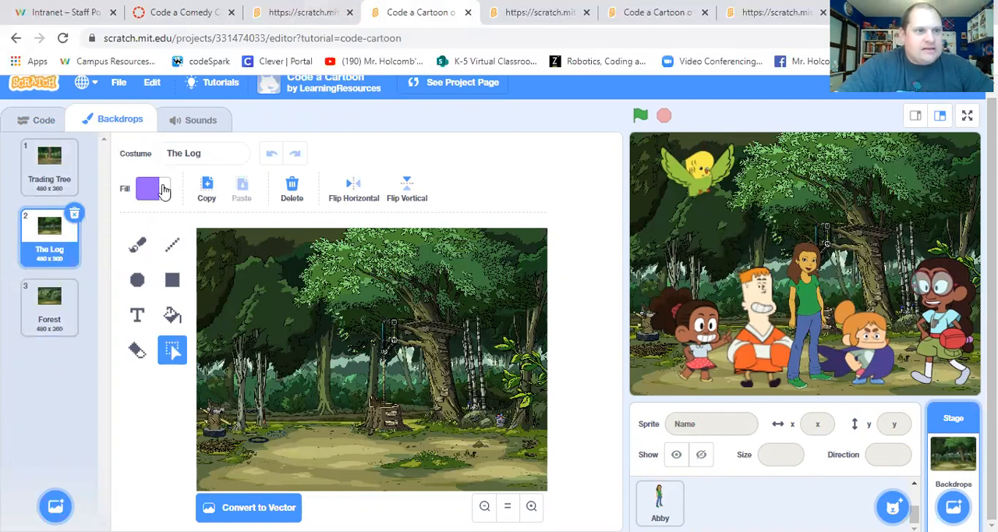
left_click(43, 119)
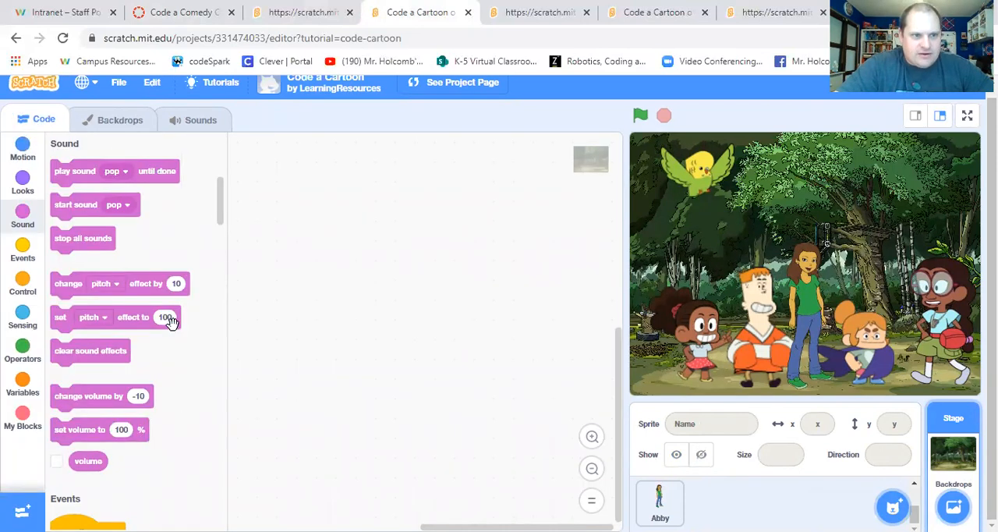
- Add 'play sound pop until done' and 'switch backdrop to Forest' blocks to the Stage scripts
left_click_drag(114, 171, 383, 228)
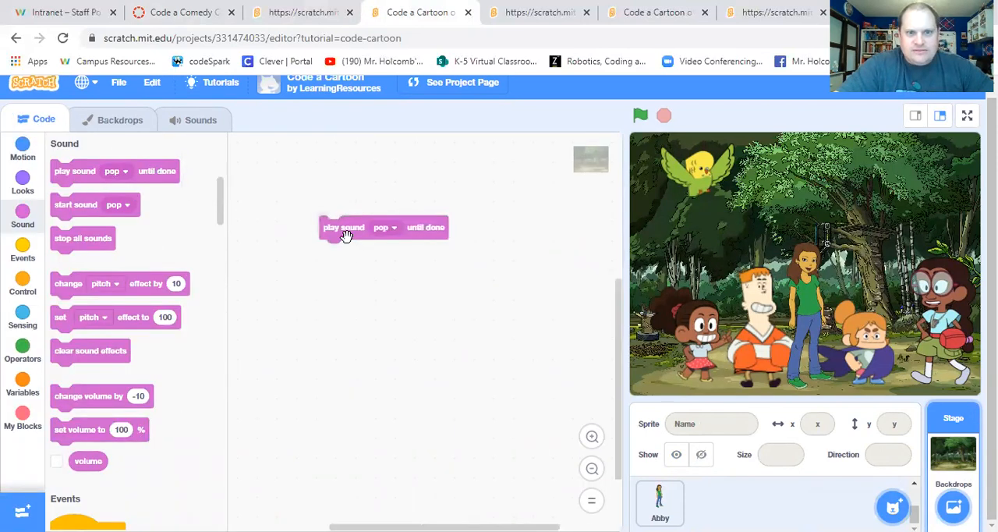
mouse_move(409, 253)
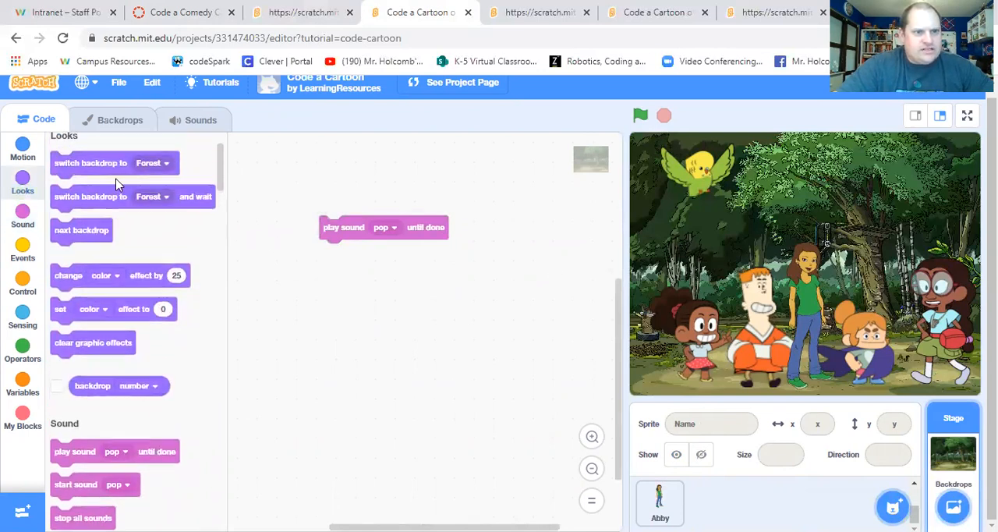
left_click_drag(91, 162, 364, 294)
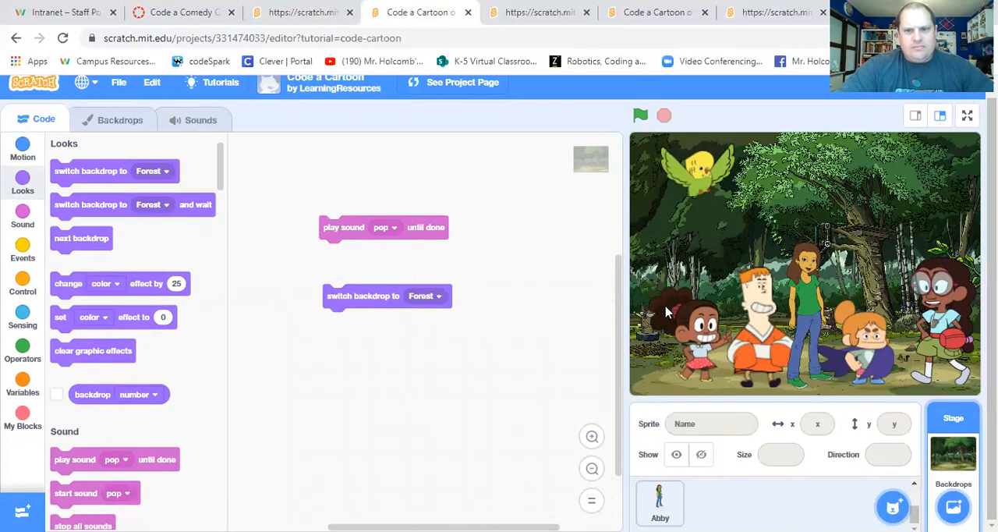
mouse_move(464, 272)
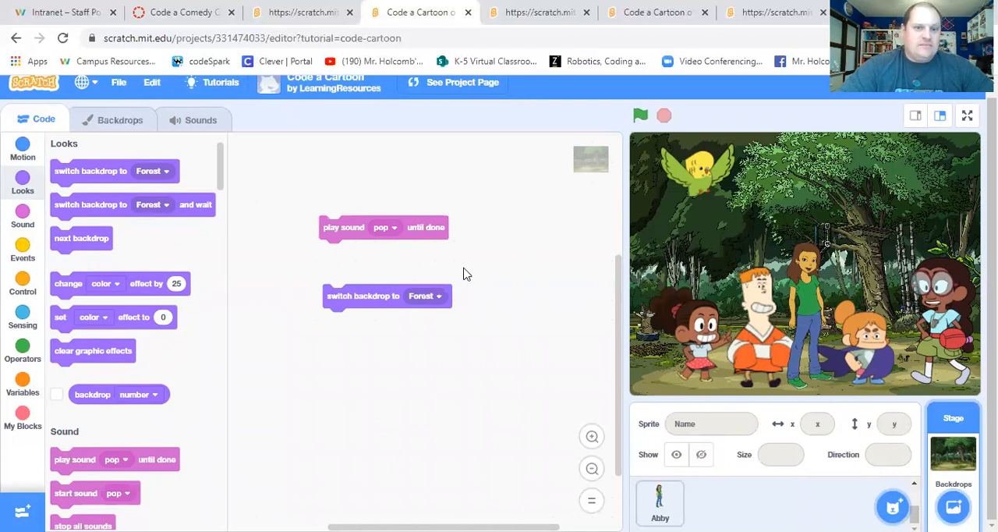
mouse_move(756, 304)
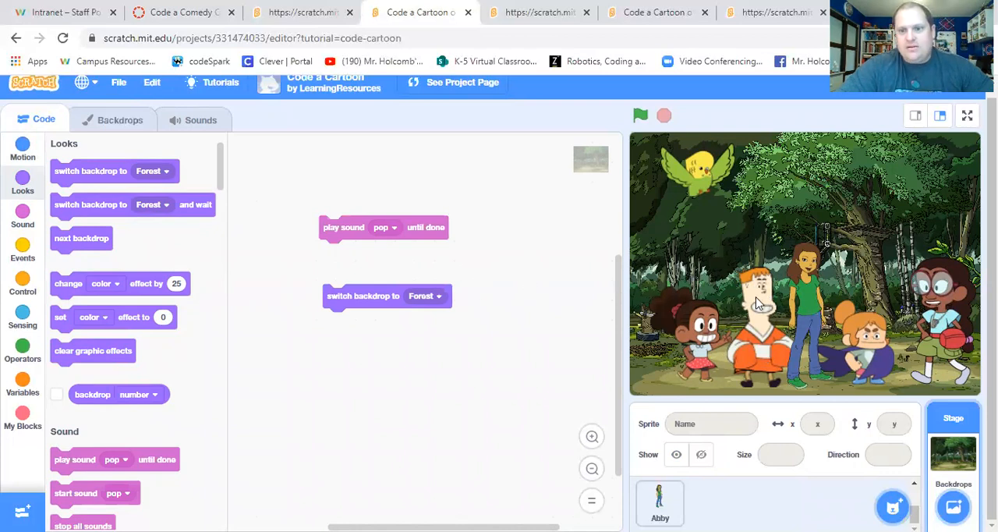
mouse_move(506, 277)
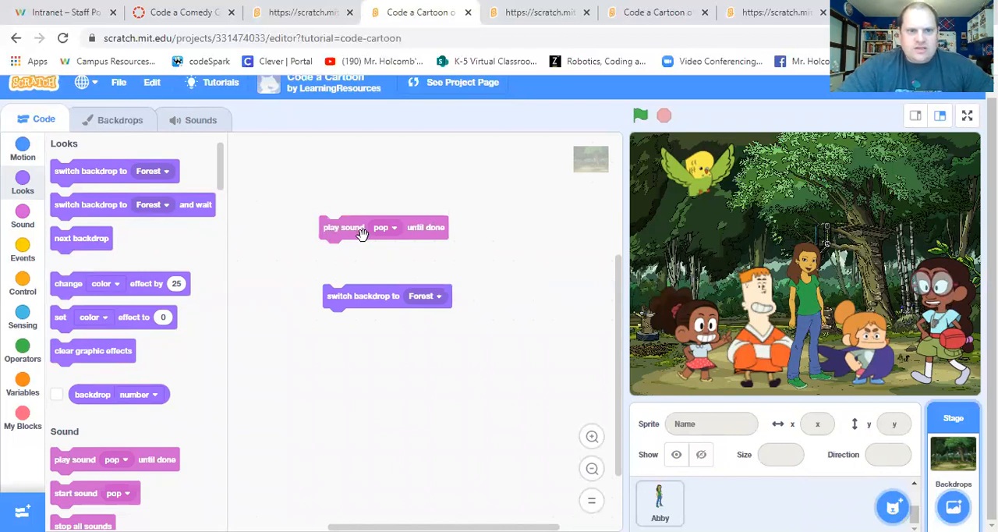
mouse_move(798, 88)
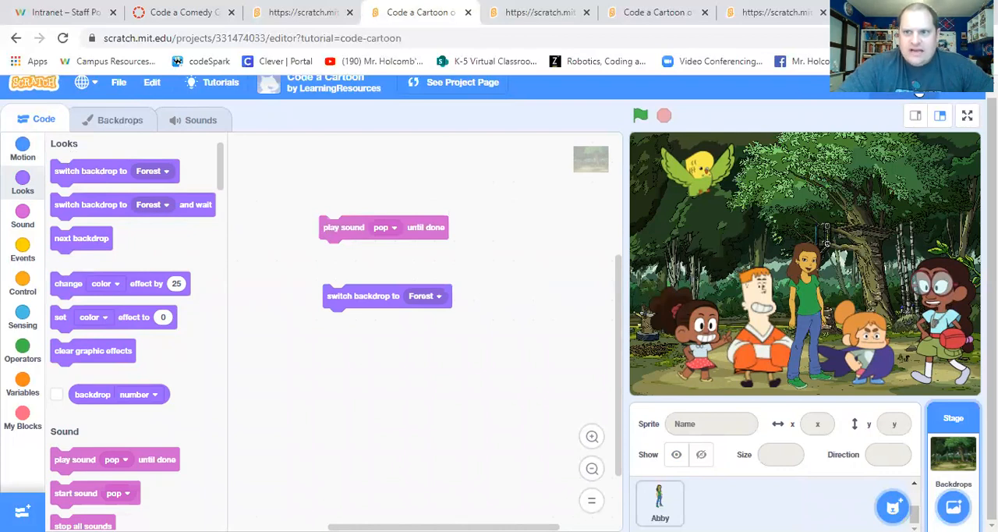
mouse_move(493, 127)
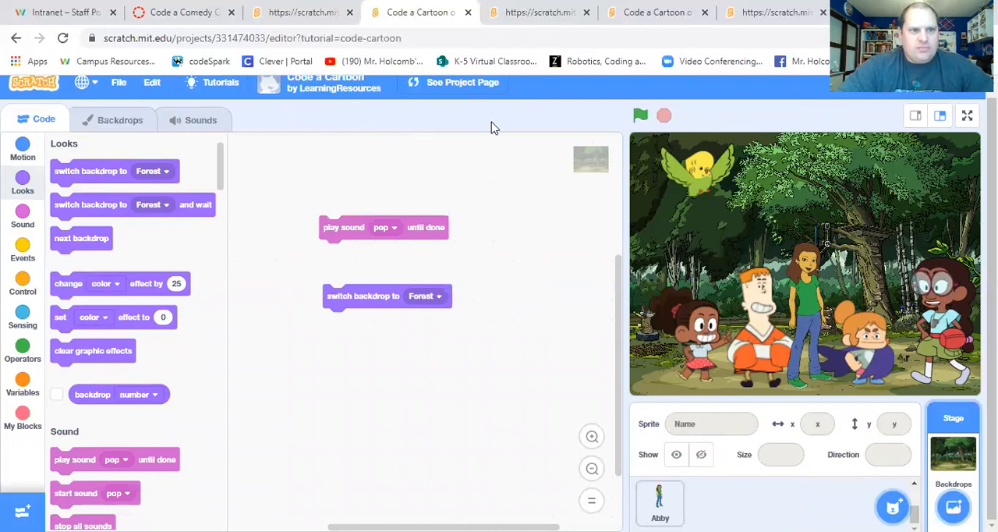
mouse_move(600, 185)
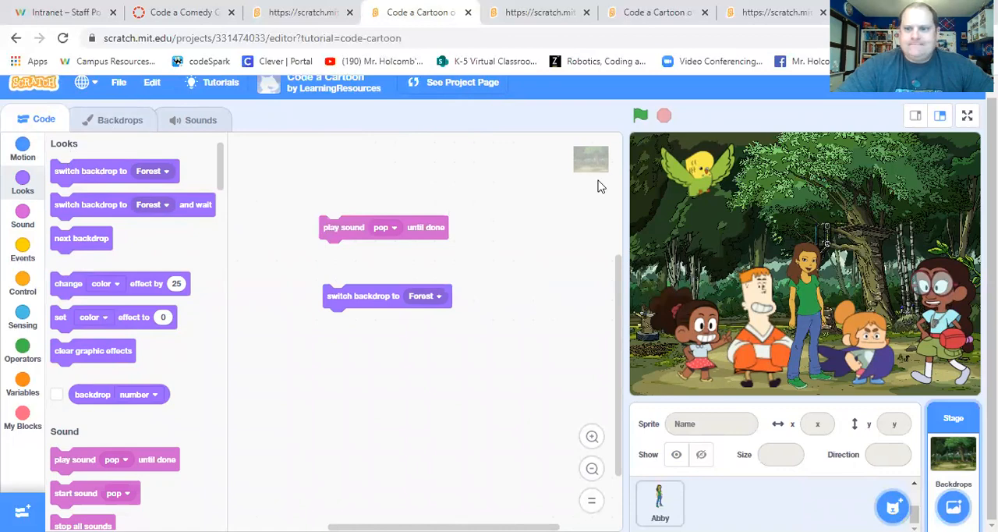
left_click(299, 12)
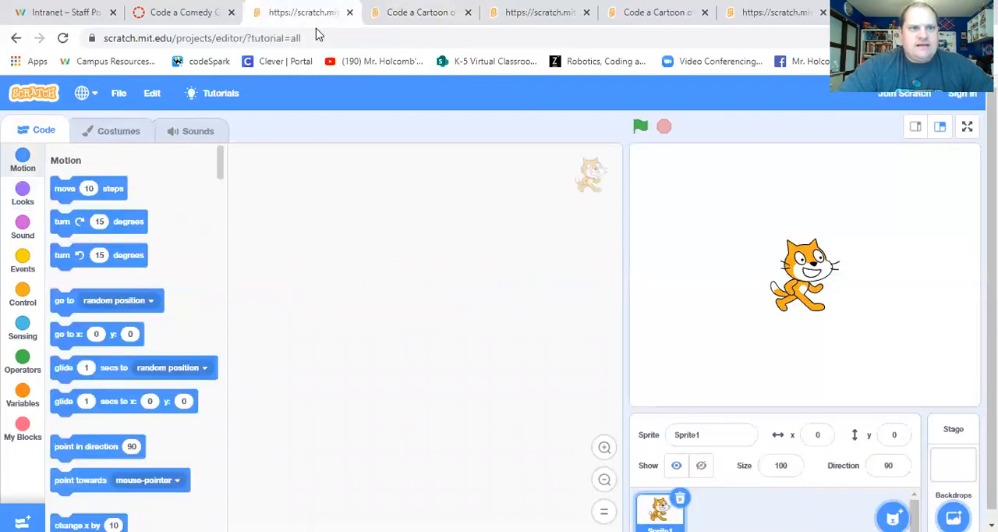
- Reread the cartoon assignment's grading requirements in Canvas
left_click(180, 13)
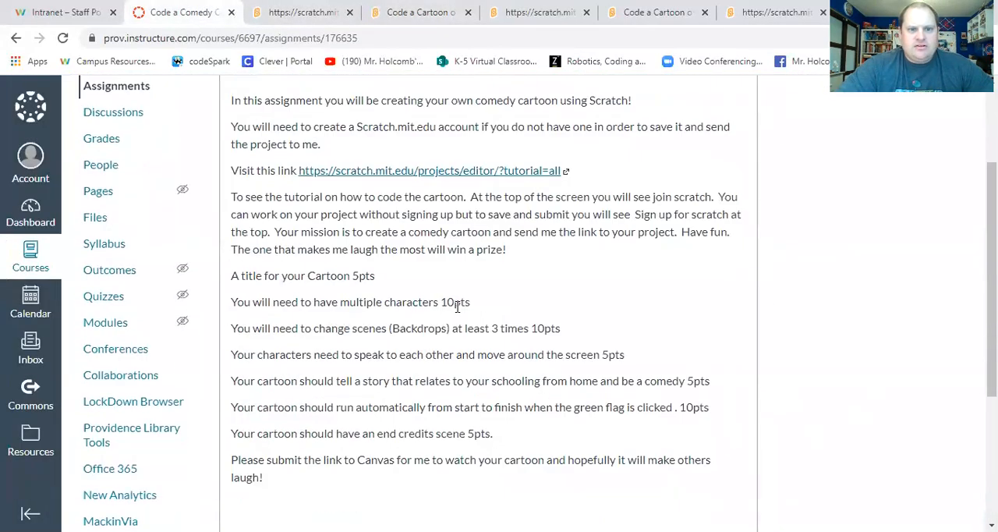
mouse_move(382, 366)
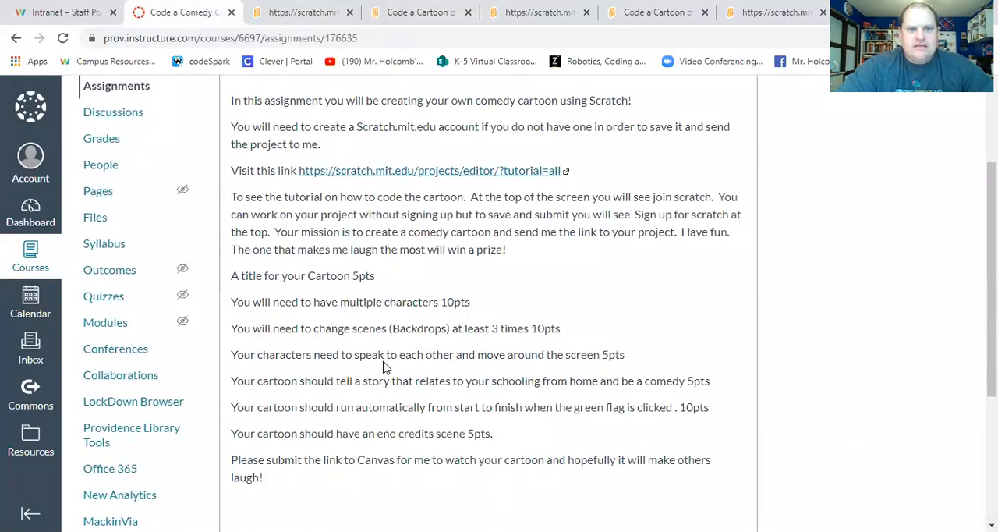
scroll("down", 3)
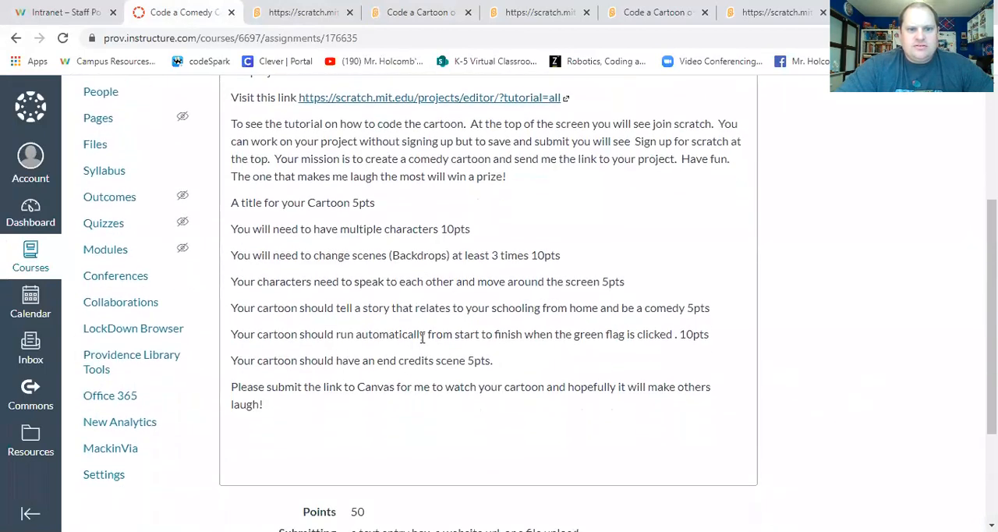
mouse_move(636, 323)
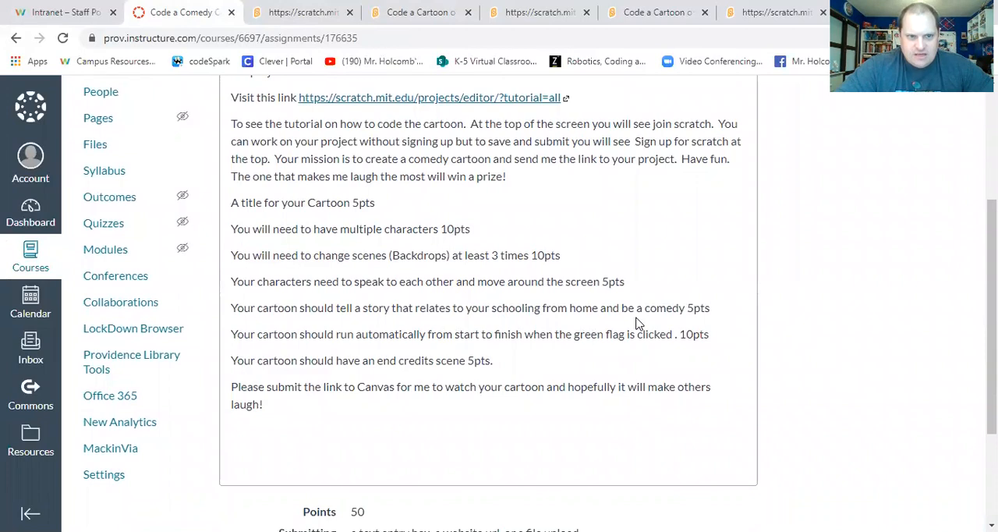
mouse_move(595, 349)
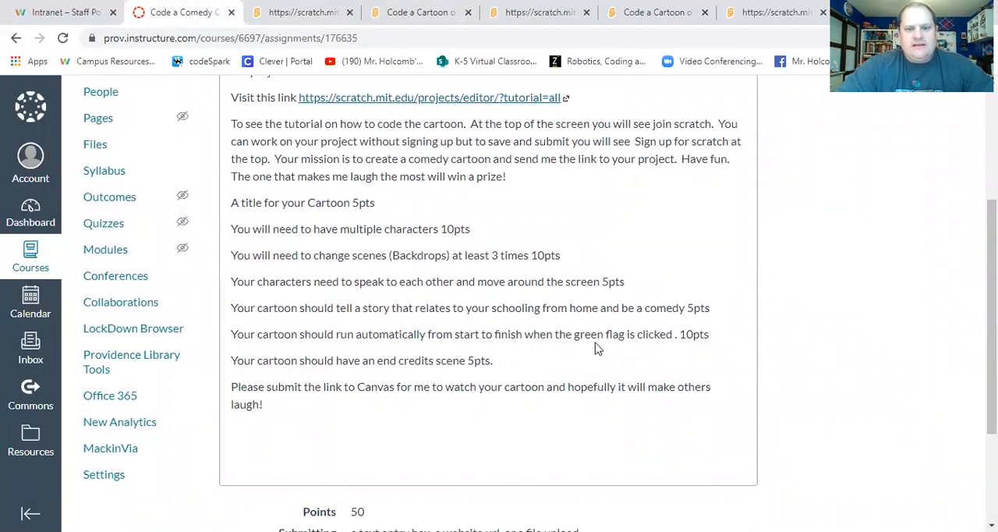
mouse_move(679, 349)
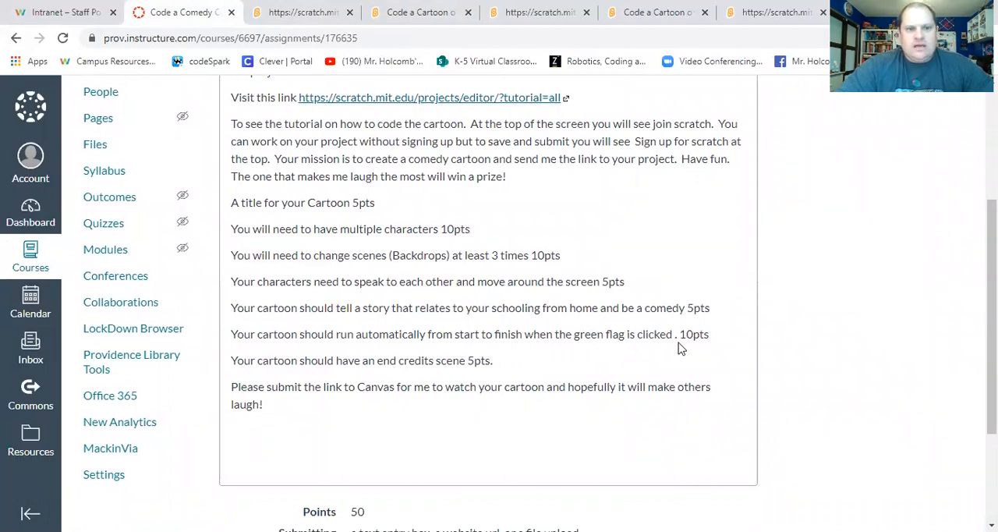
mouse_move(364, 393)
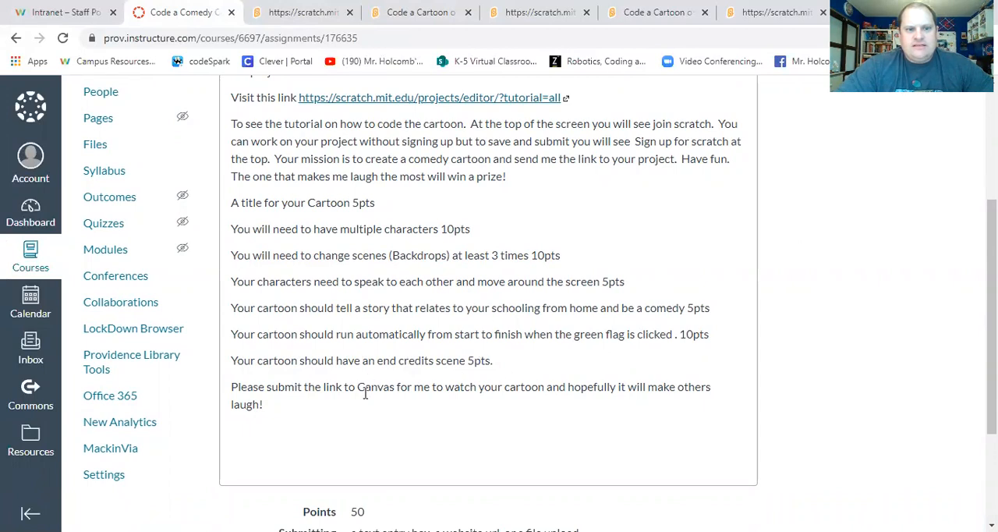
scroll("up", 3)
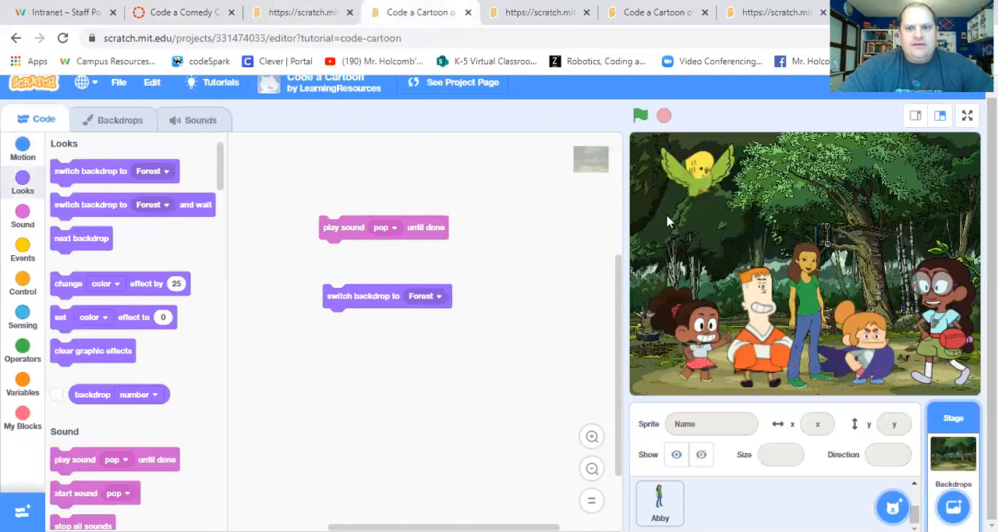
mouse_move(699, 265)
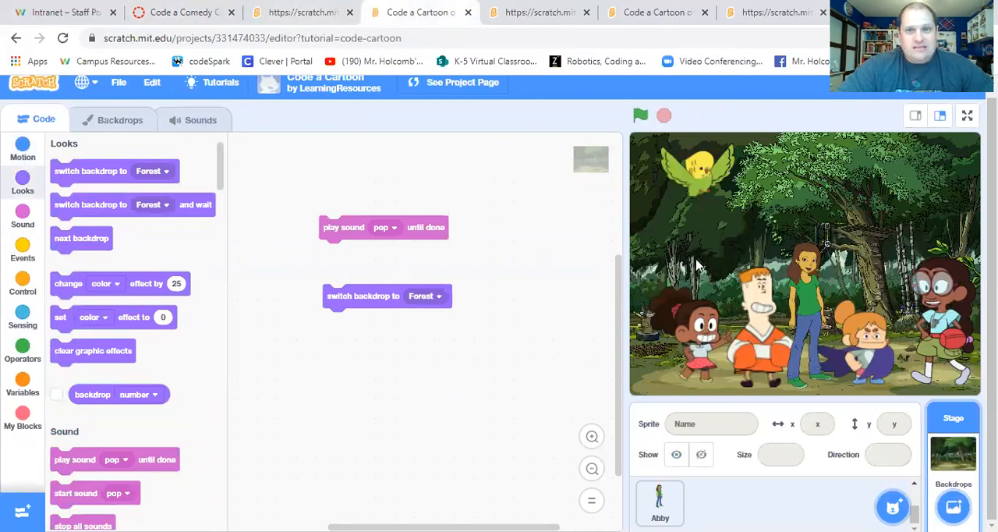